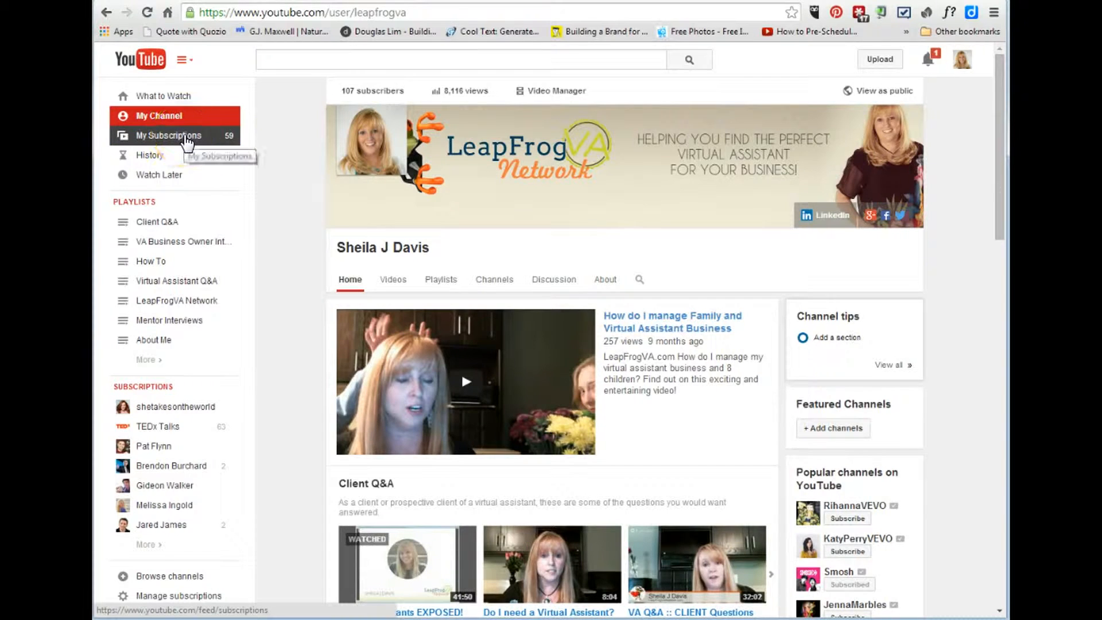
mouse_move(299, 140)
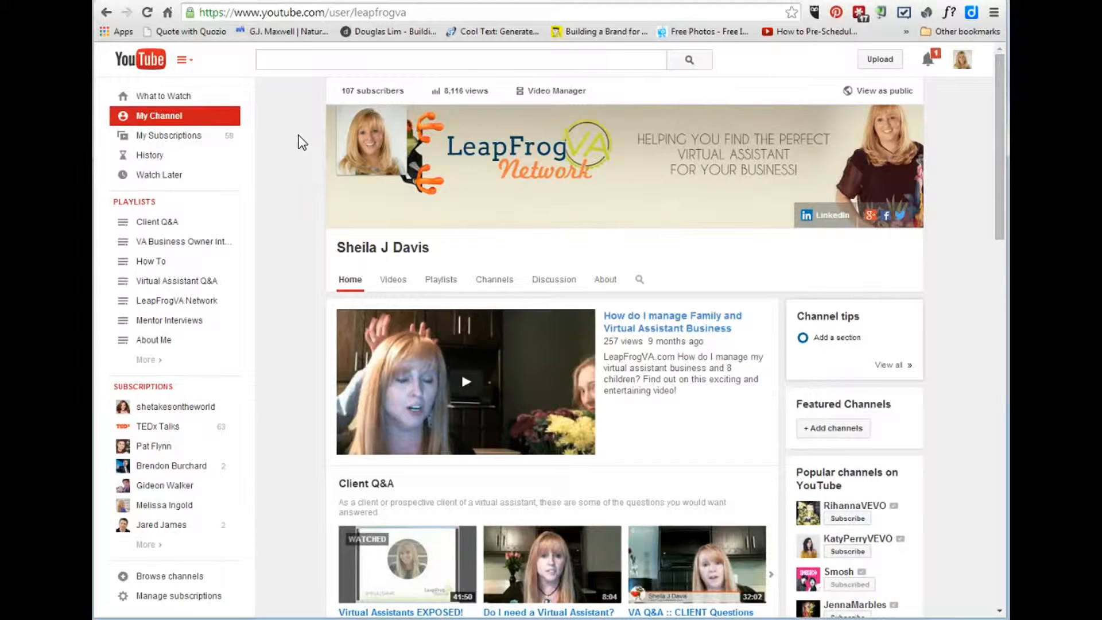
mouse_move(168, 174)
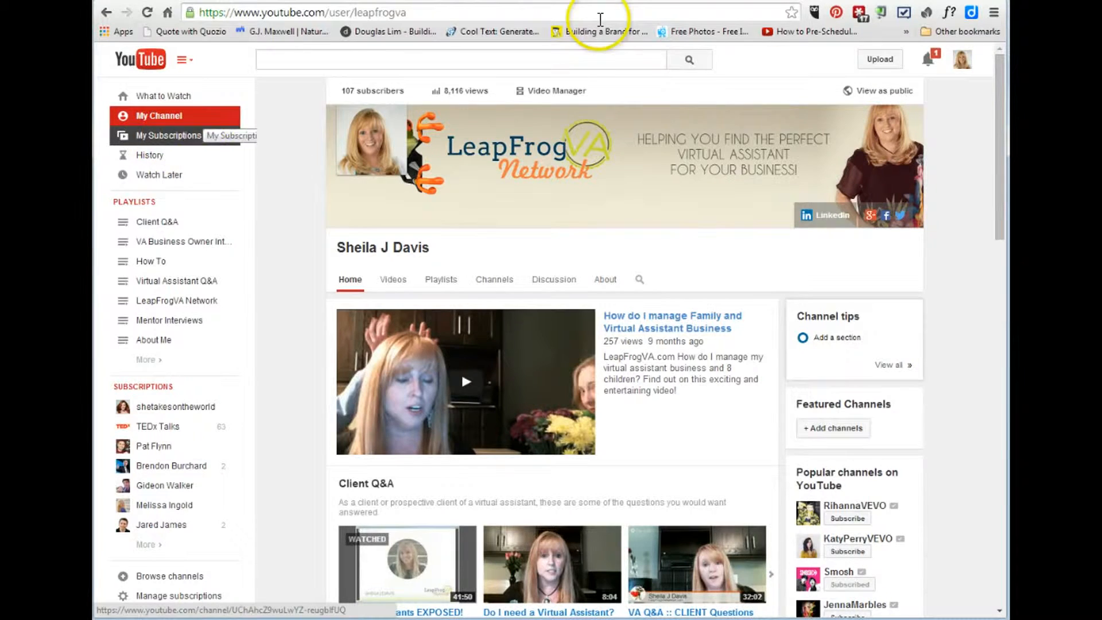
From the account menu, enter Creator Studio and show the Video Manager's uploaded videos list
click(962, 58)
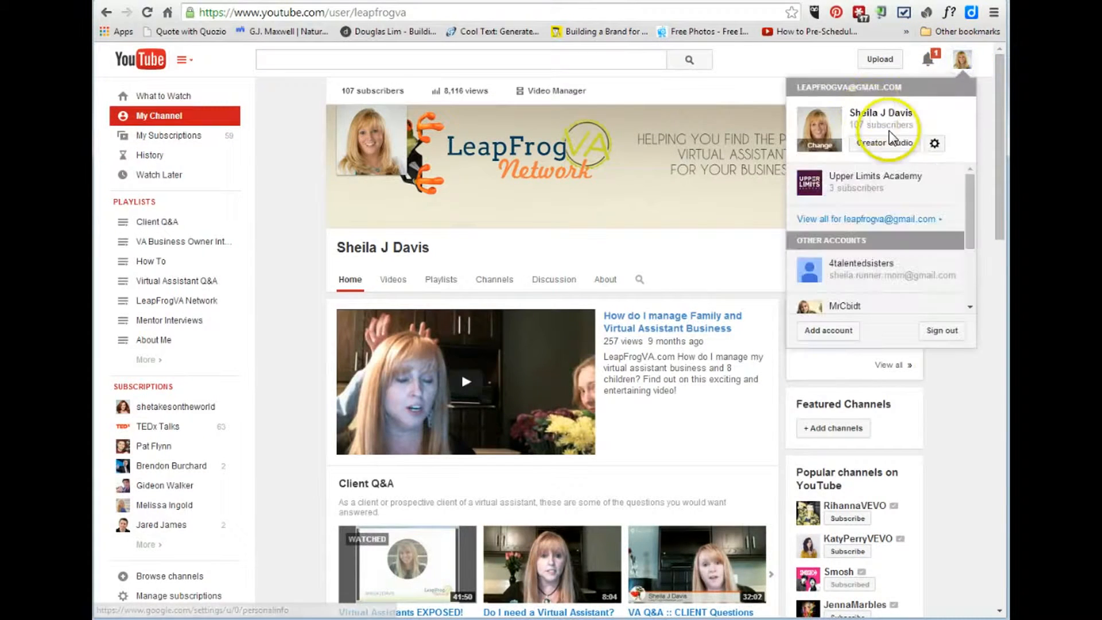
click(884, 144)
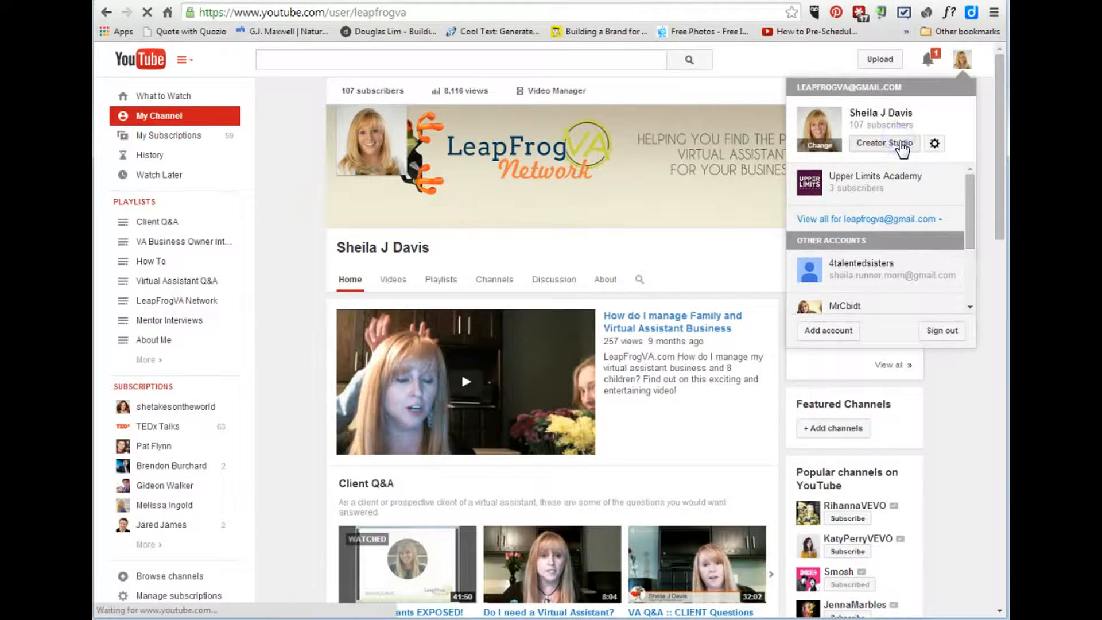
click(884, 144)
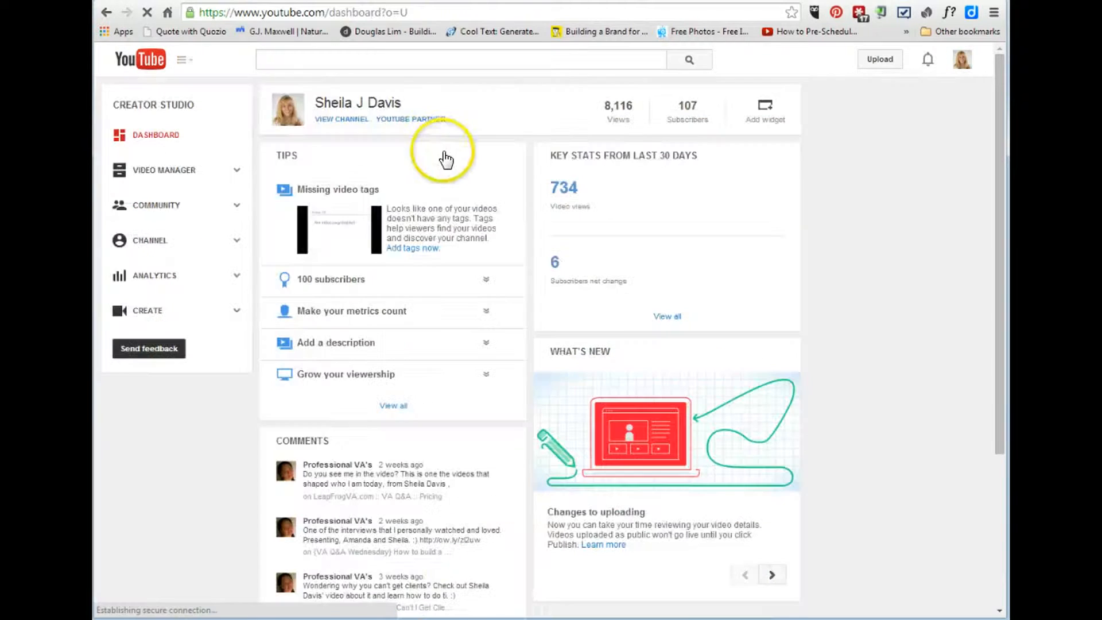
click(164, 170)
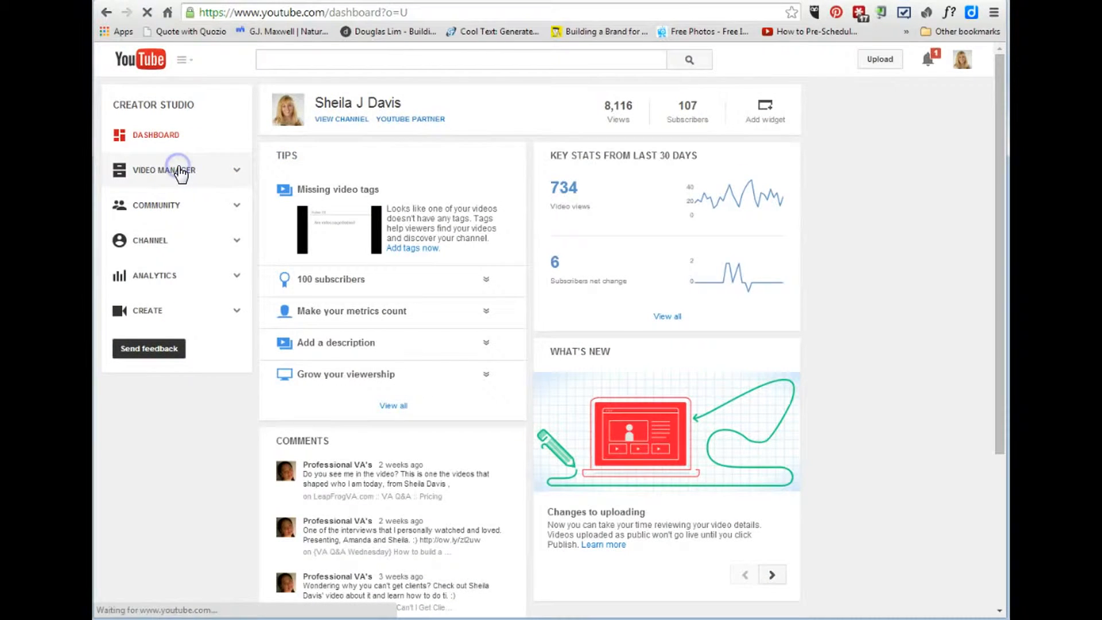
click(164, 170)
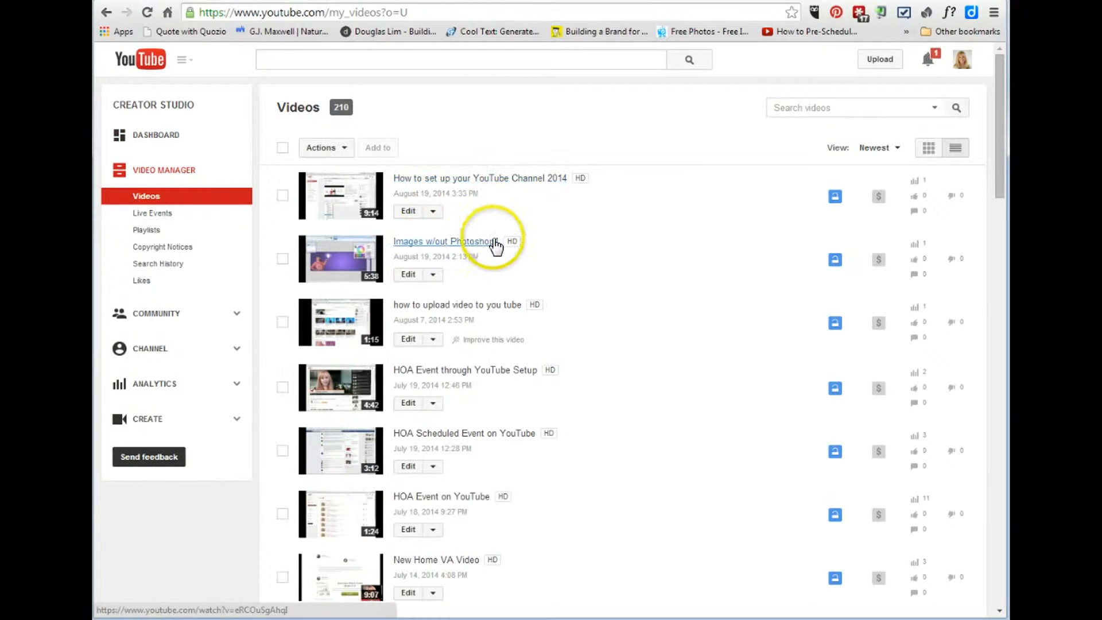
mouse_move(507, 177)
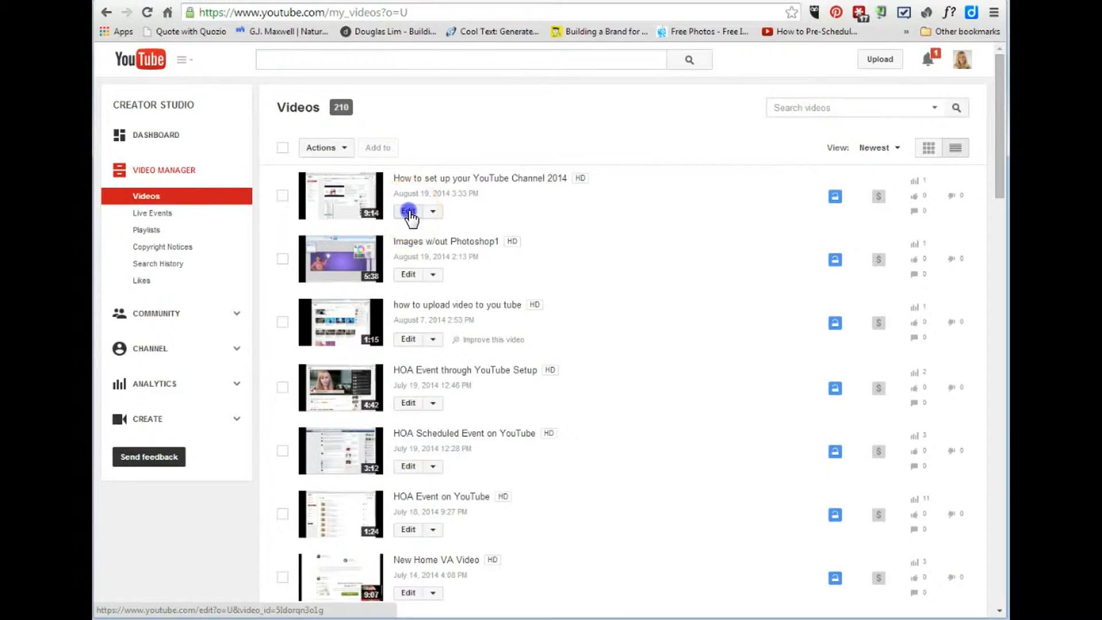
Edit 'How to set up your YouTube Channel 2014' and choose its third still as thumbnail
click(407, 212)
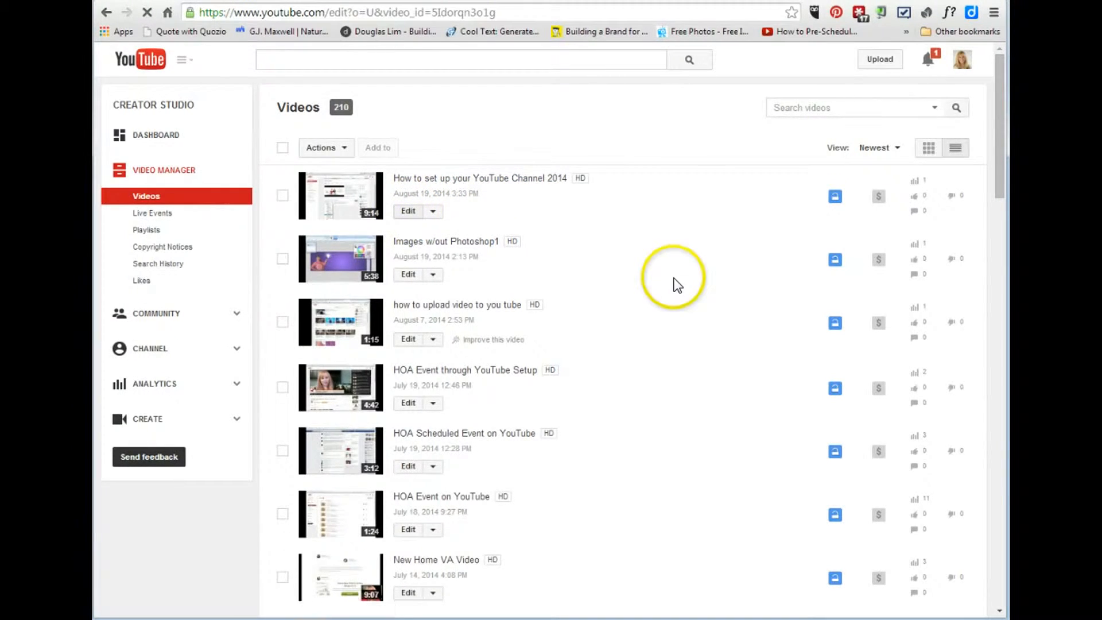
click(407, 211)
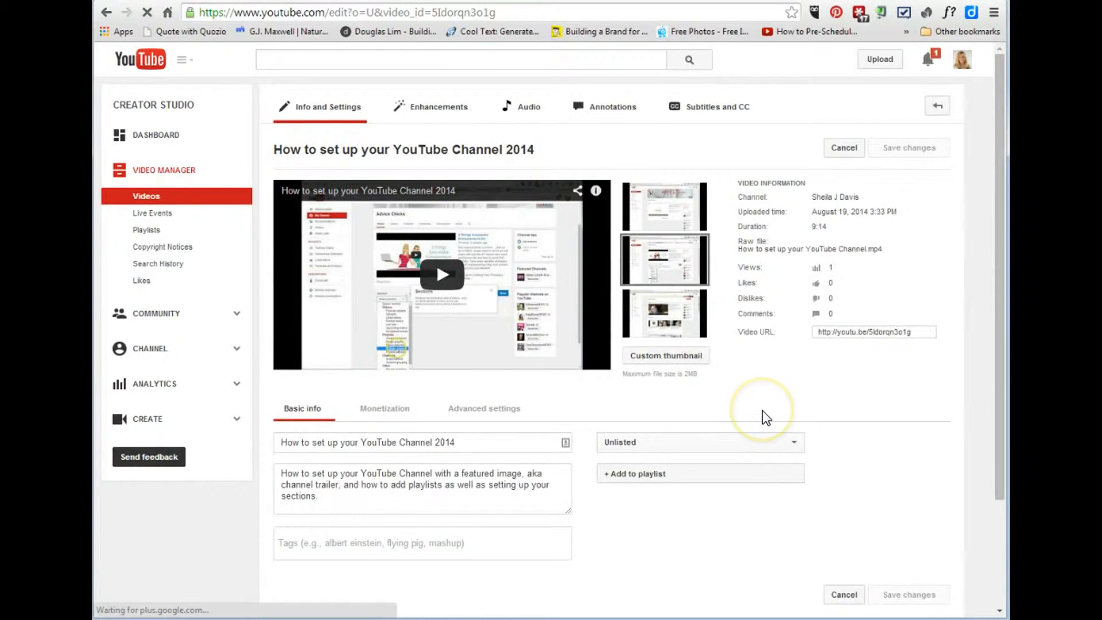
mouse_move(662, 317)
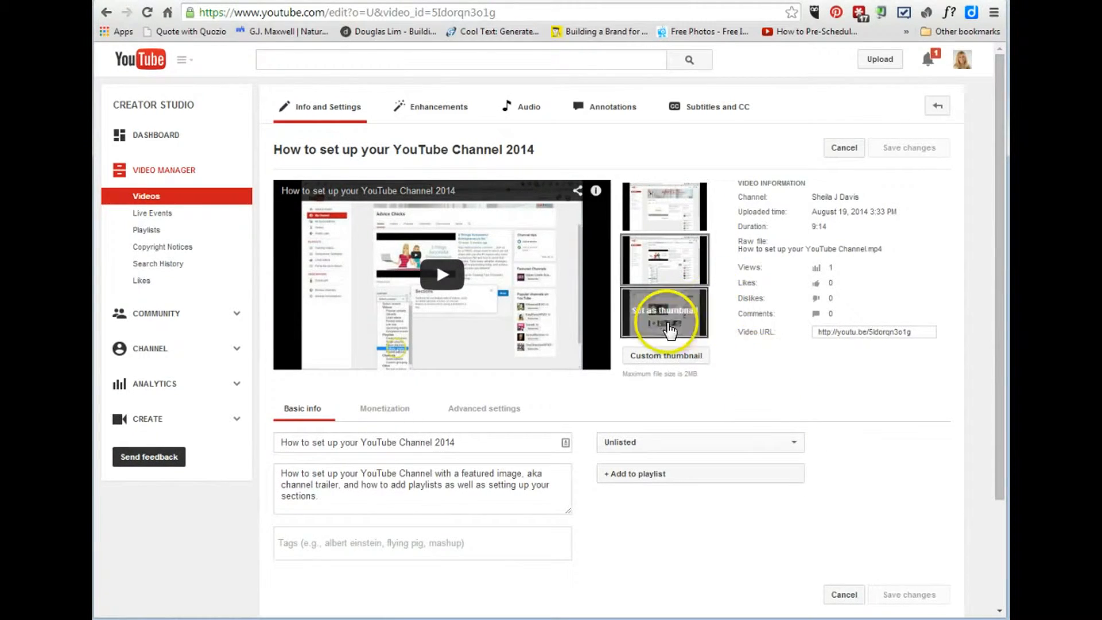
click(664, 316)
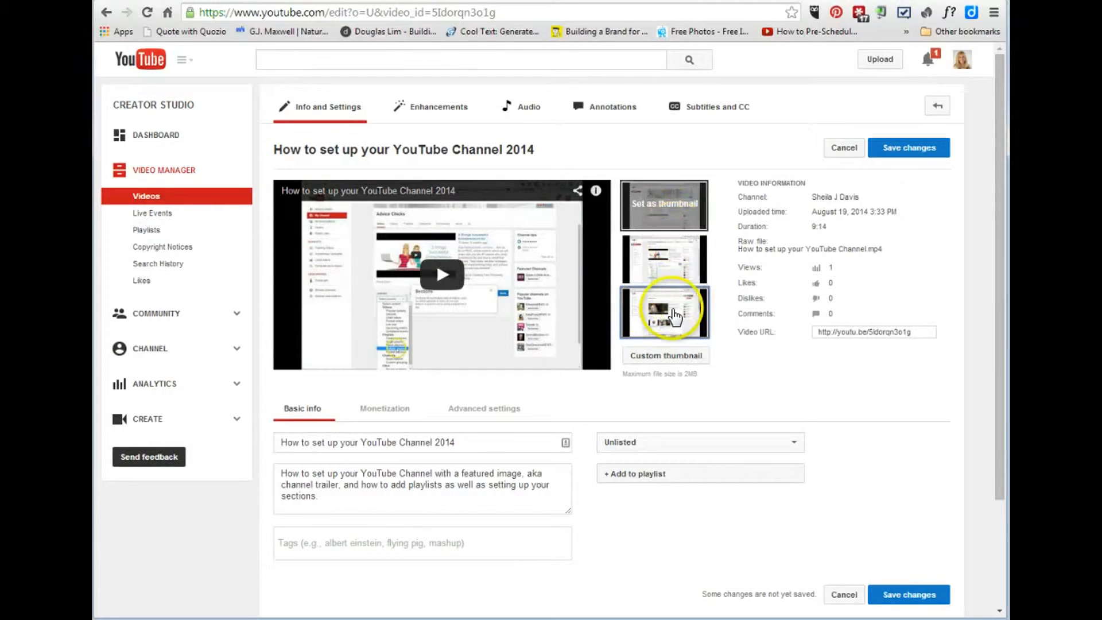
Start browsing for a custom thumbnail image, then cancel the file picker without choosing one
click(666, 355)
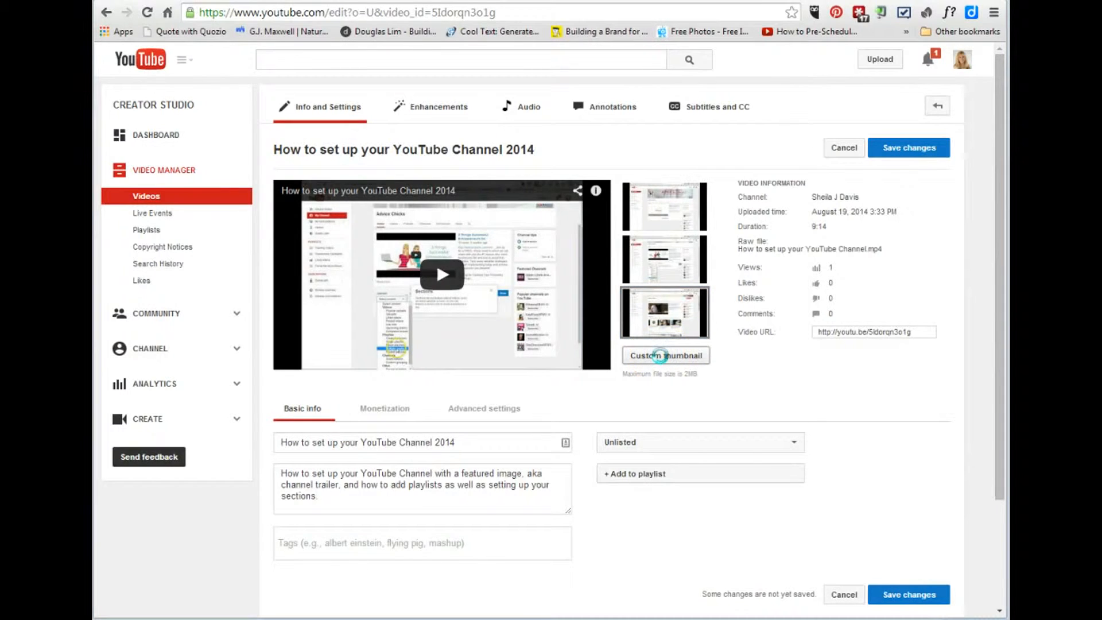
click(664, 355)
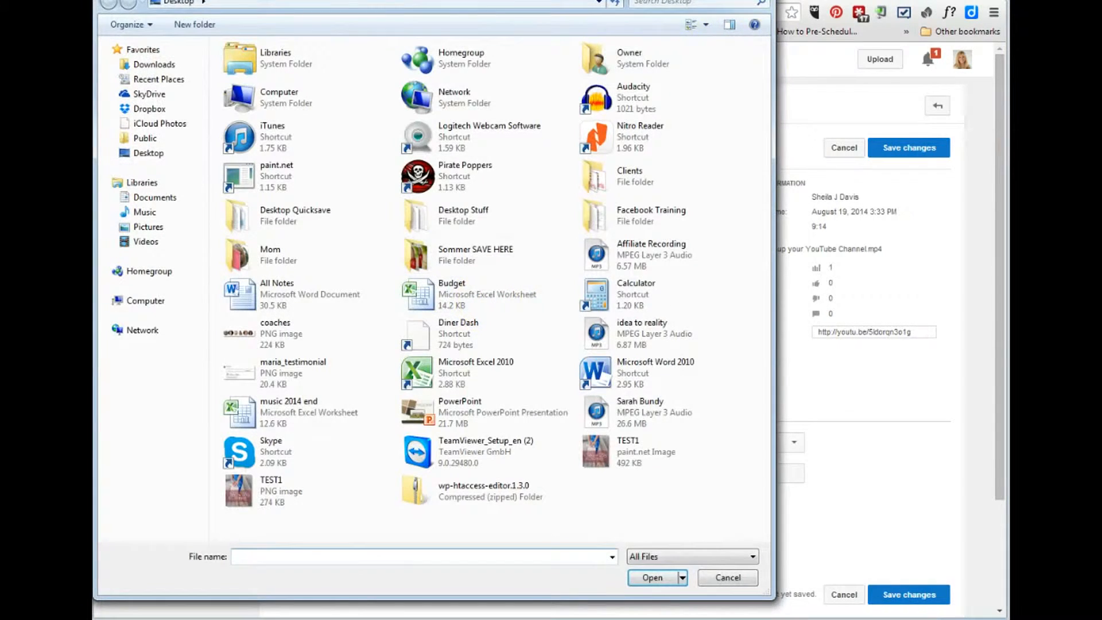
click(727, 577)
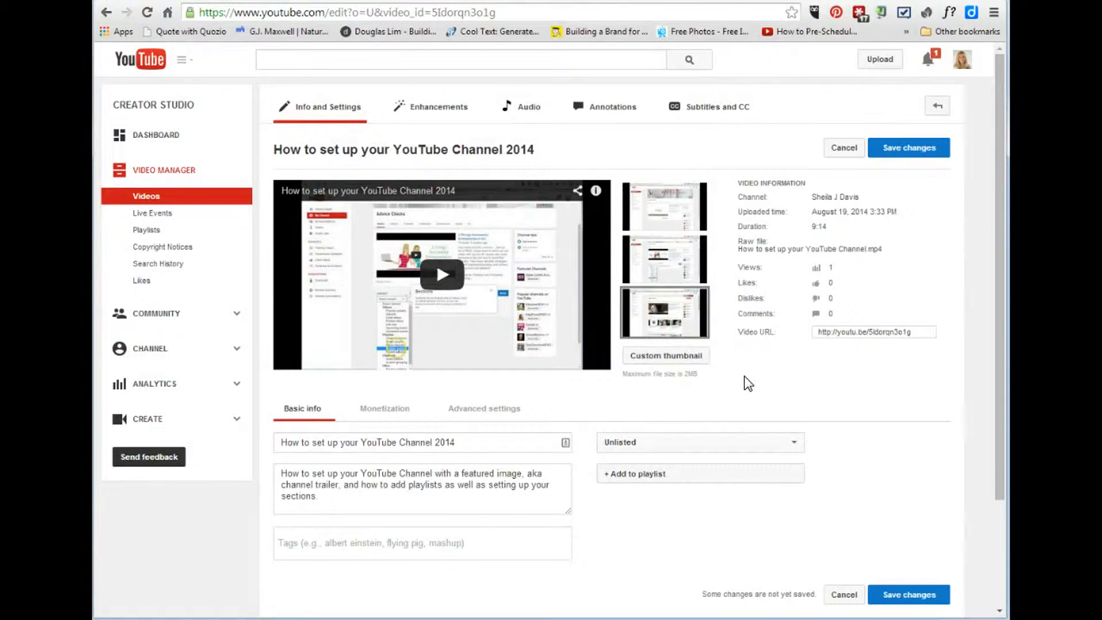
mouse_move(896, 180)
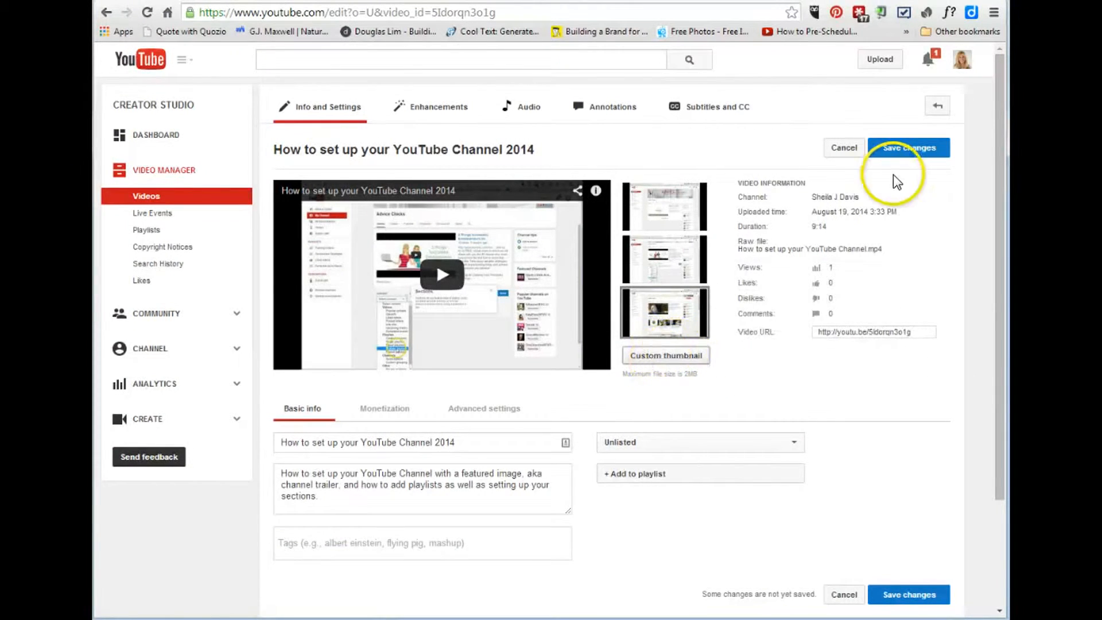
Add the video to the 'How To' playlist via + Add to playlist
click(699, 442)
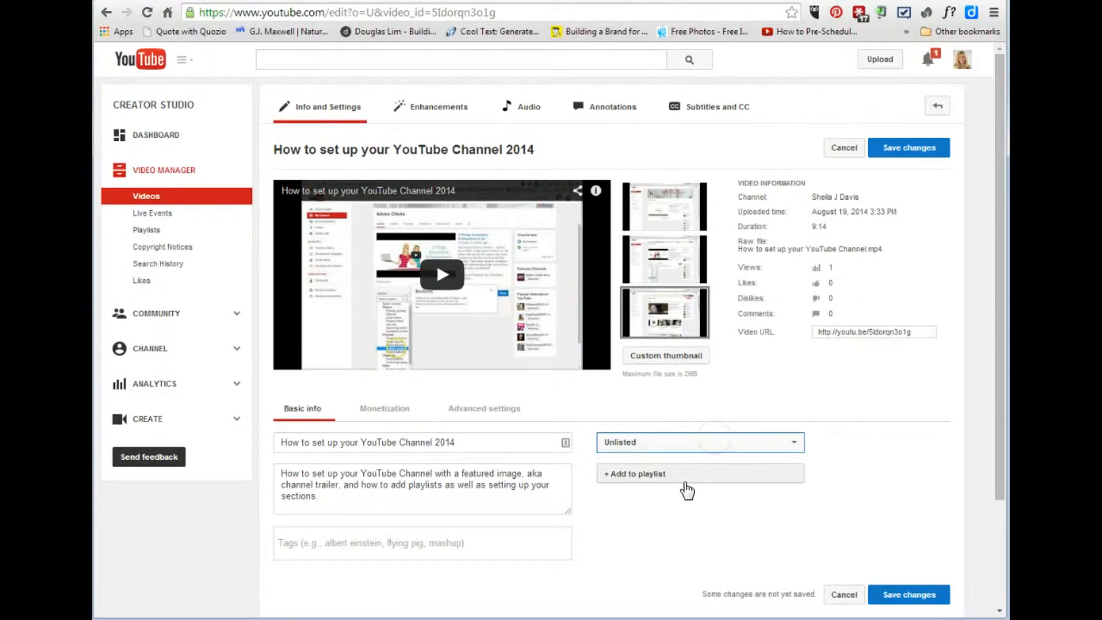
click(699, 473)
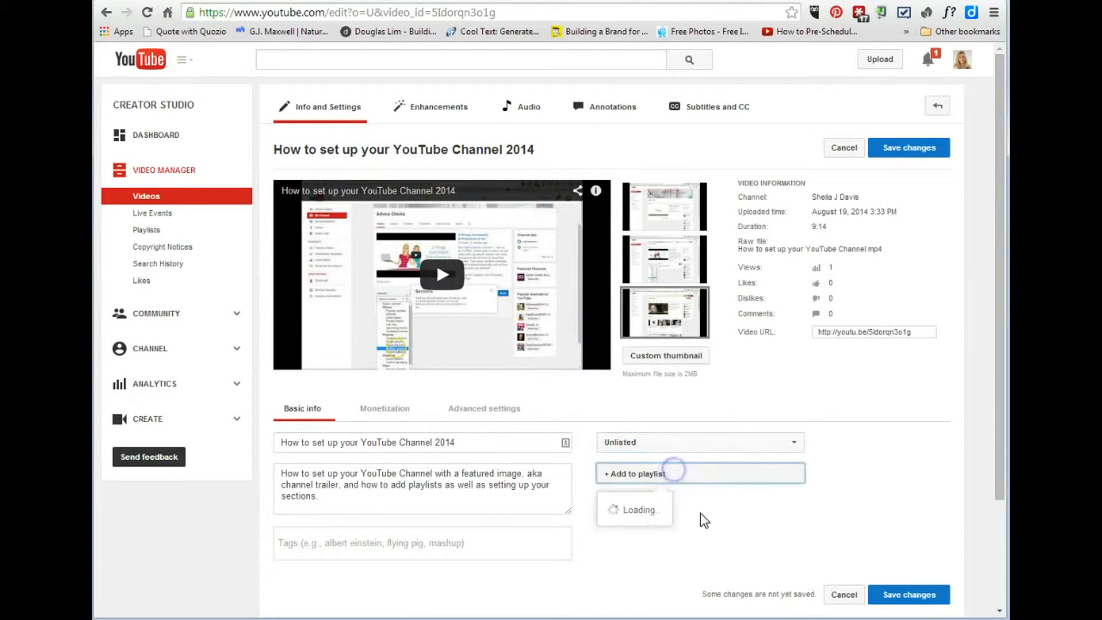
click(699, 473)
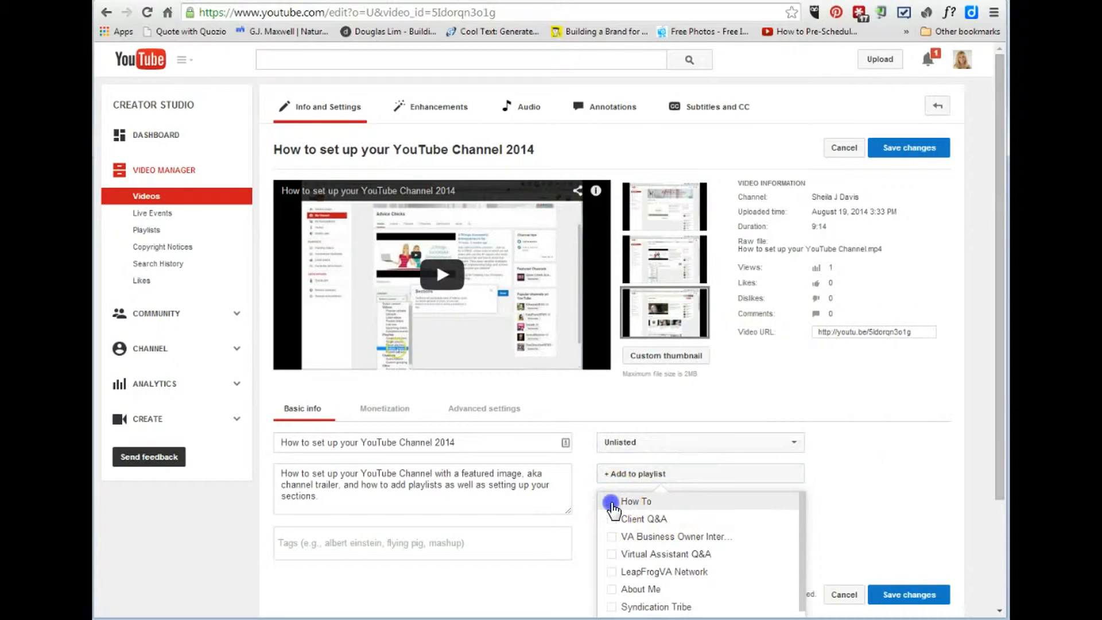
click(611, 505)
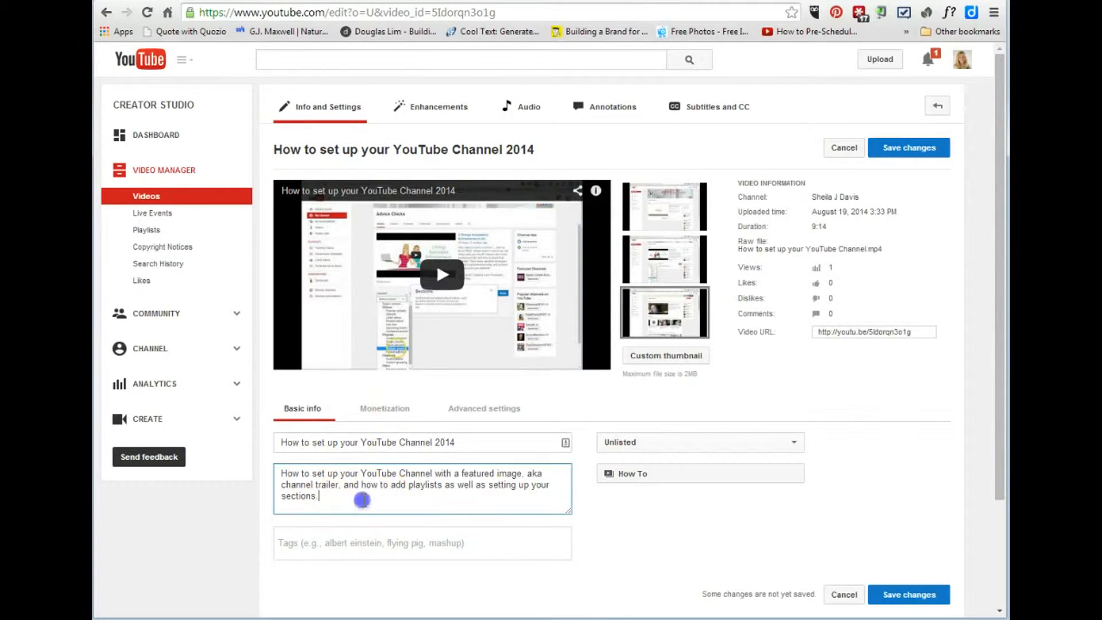
mouse_move(389, 538)
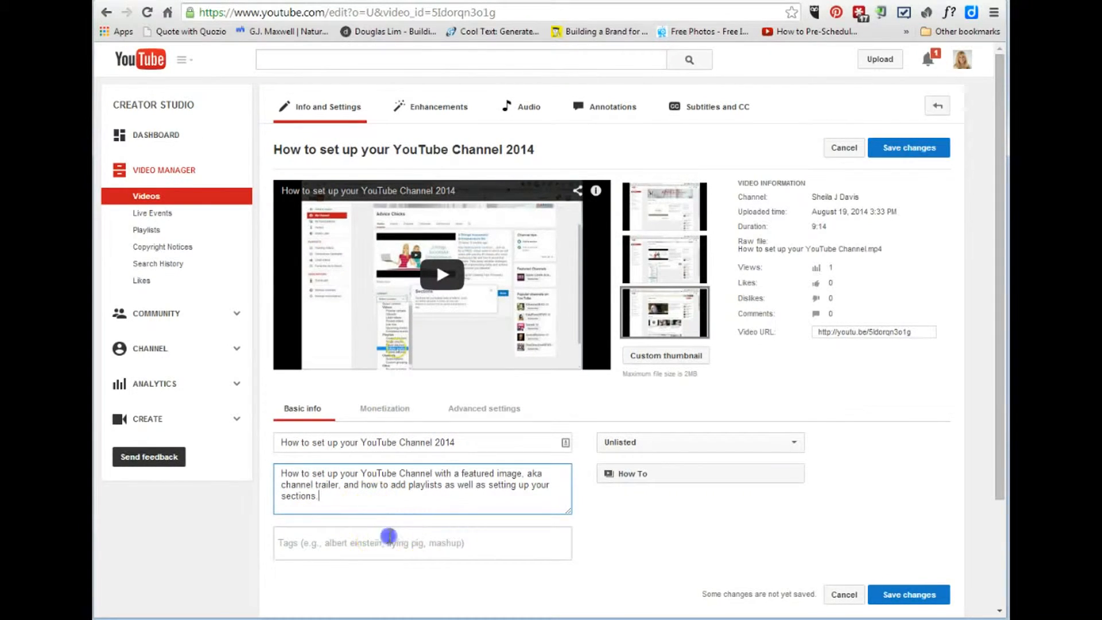
Add tags leapfrogva, youtube, how to, 'how to featured image on youtube' and virtual assistant
text(leapfrogva)
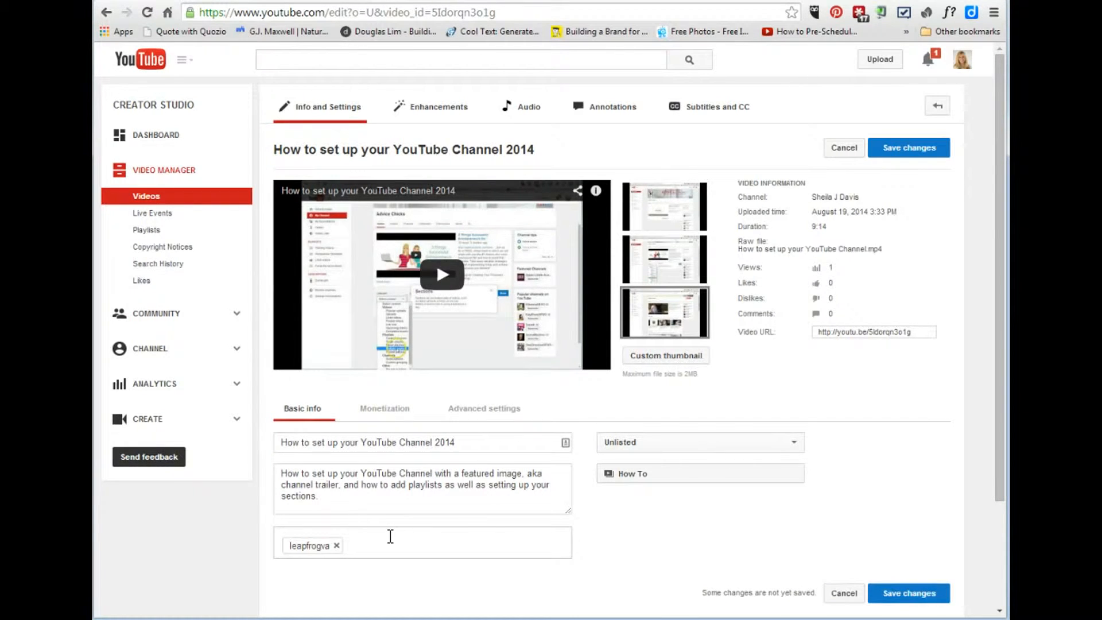
text(youtub)
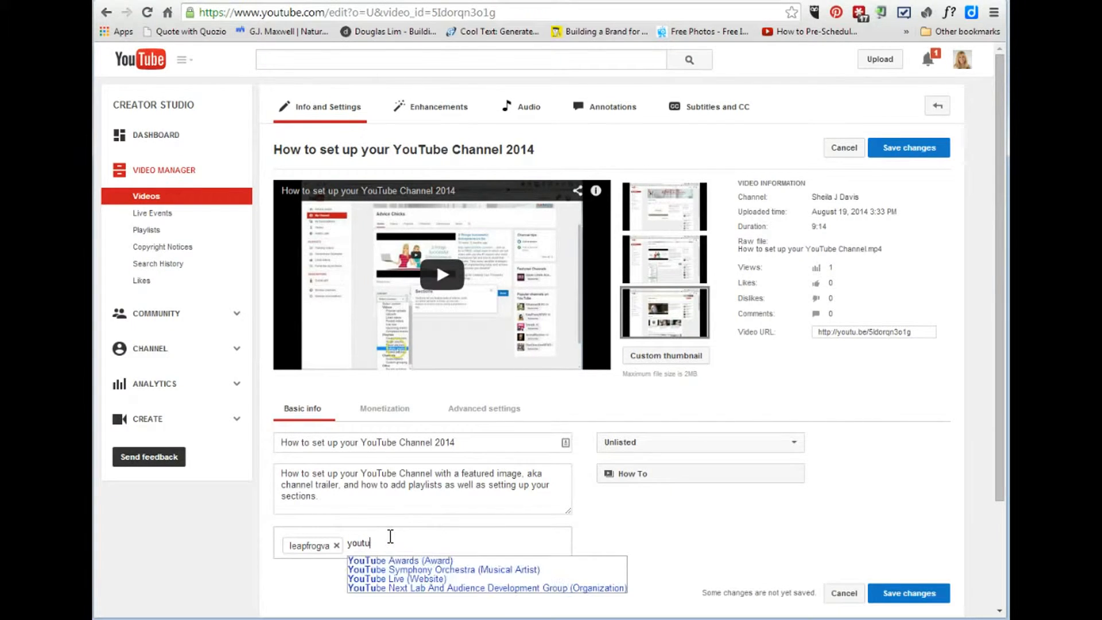
text(be)
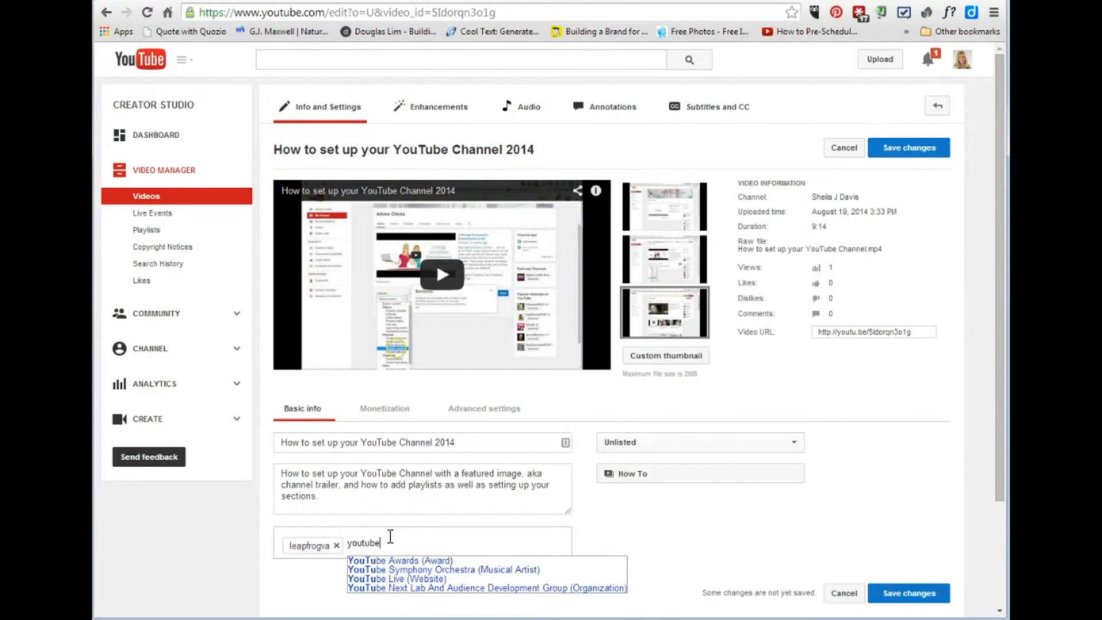
text(how to)
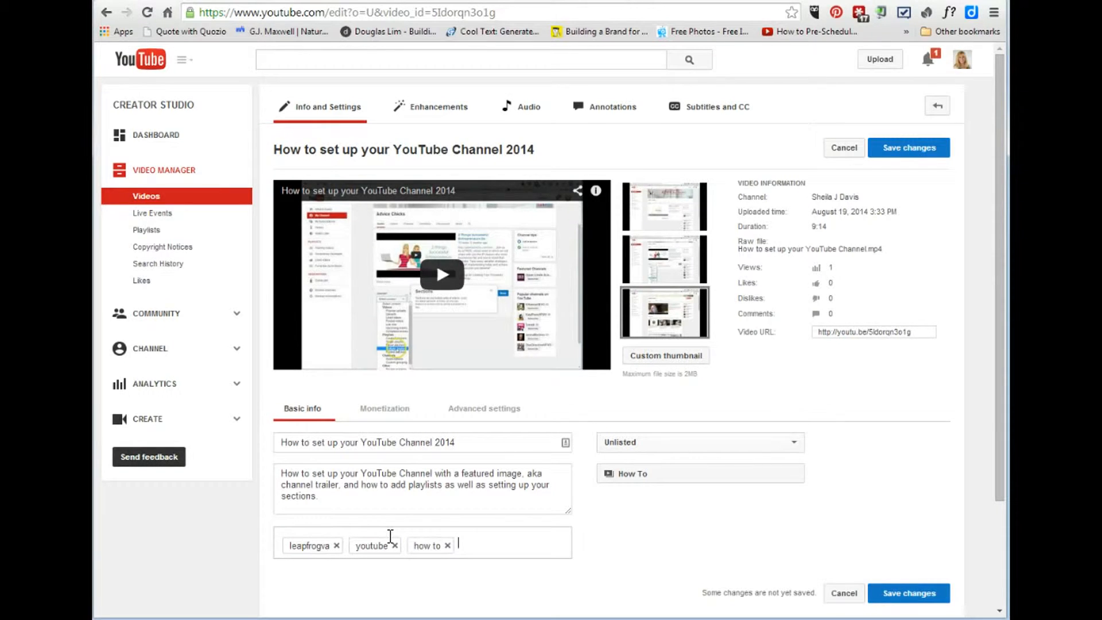
text(how to fe)
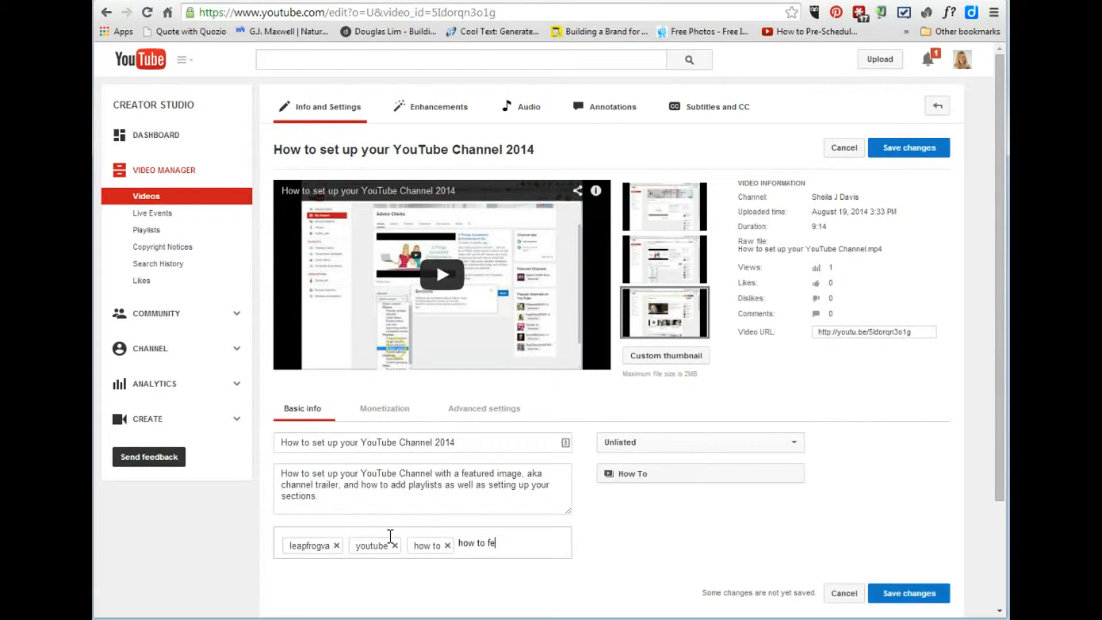
text(atured)
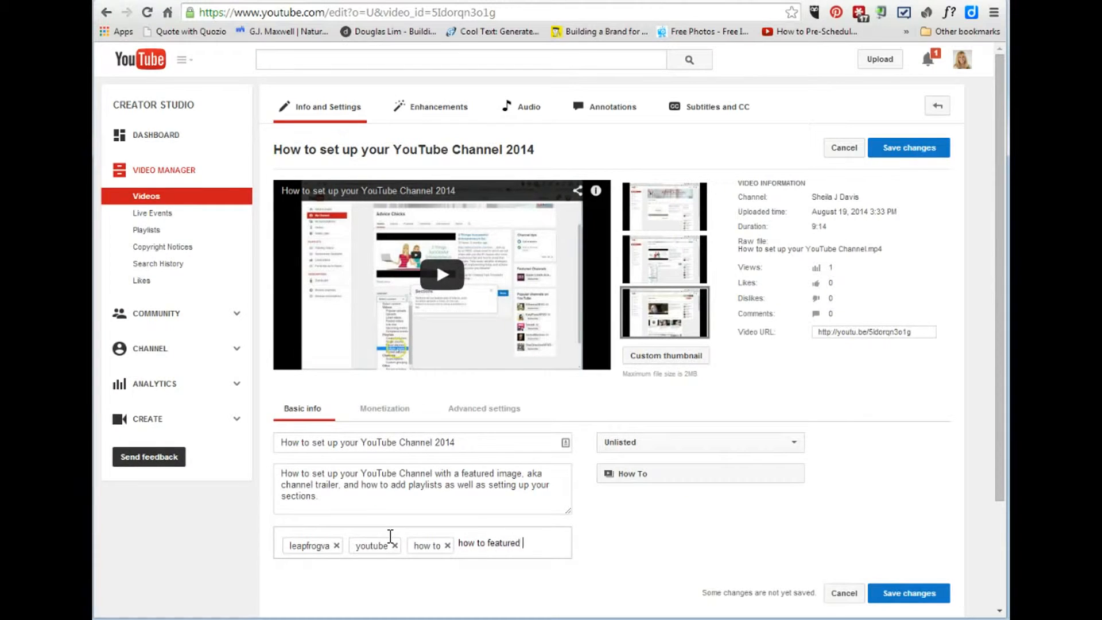
text(image on youtube)
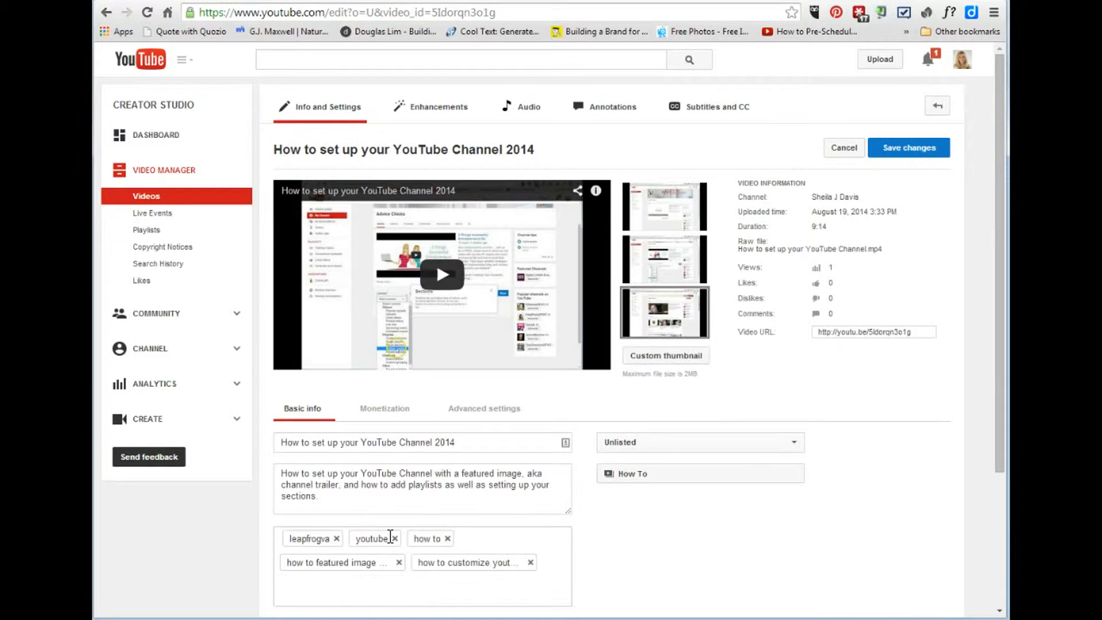
text(virtual assistant)
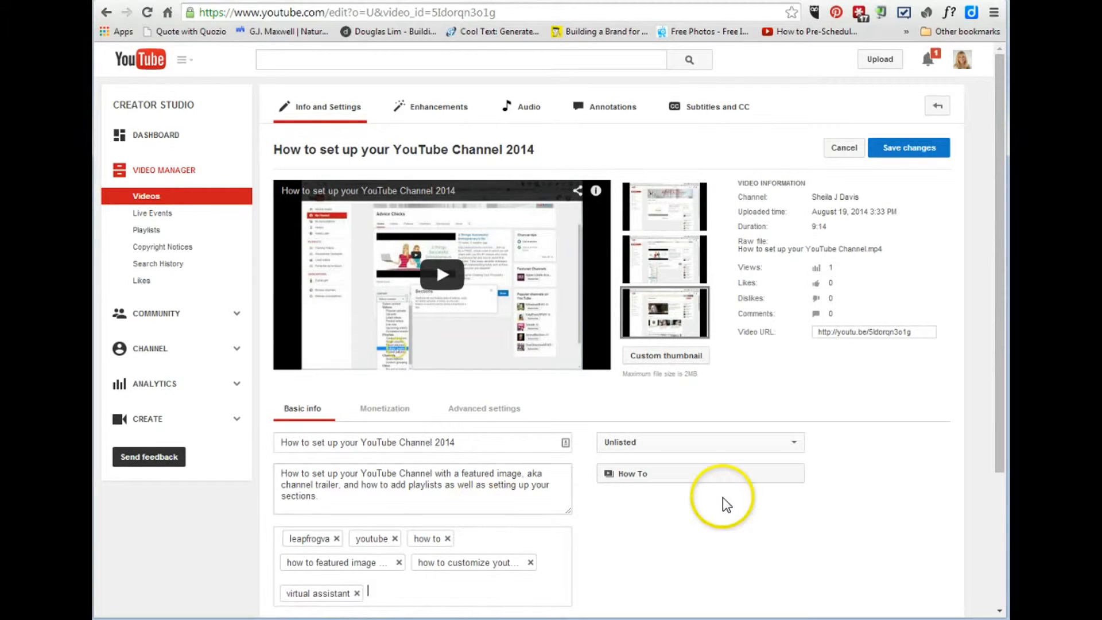
Save the video's changes so the new tags are kept
scroll(down, 3)
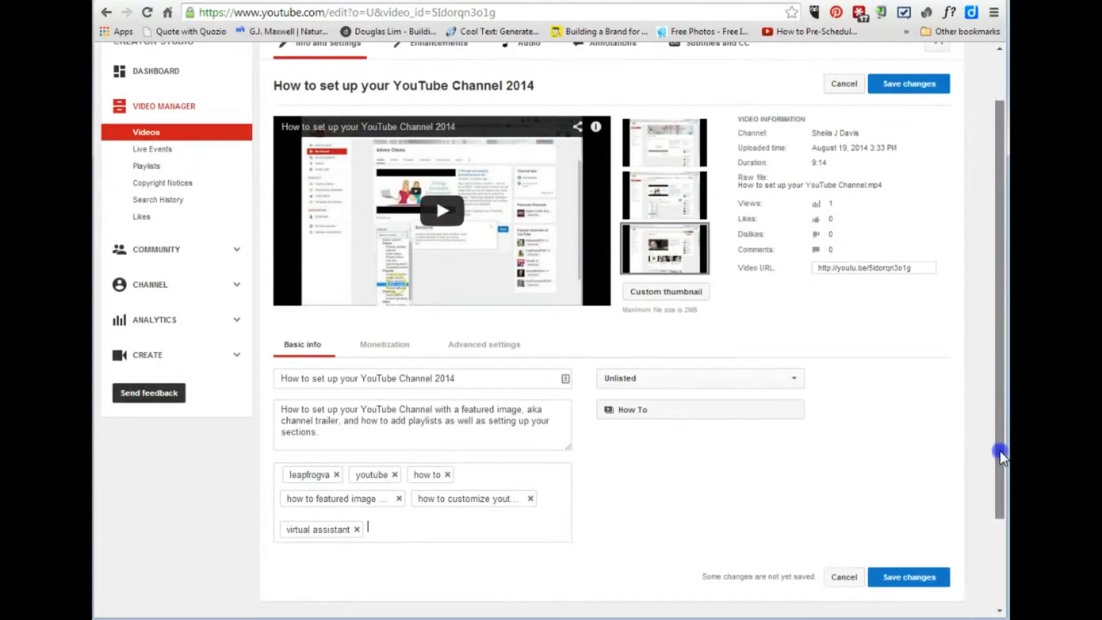
click(907, 576)
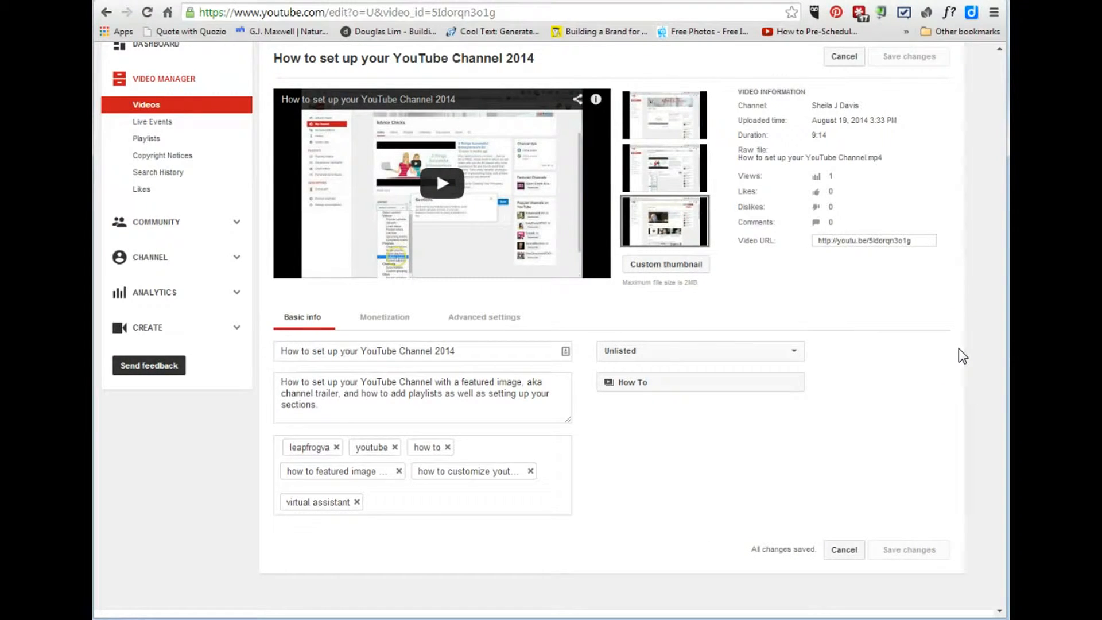
scroll(up, 3)
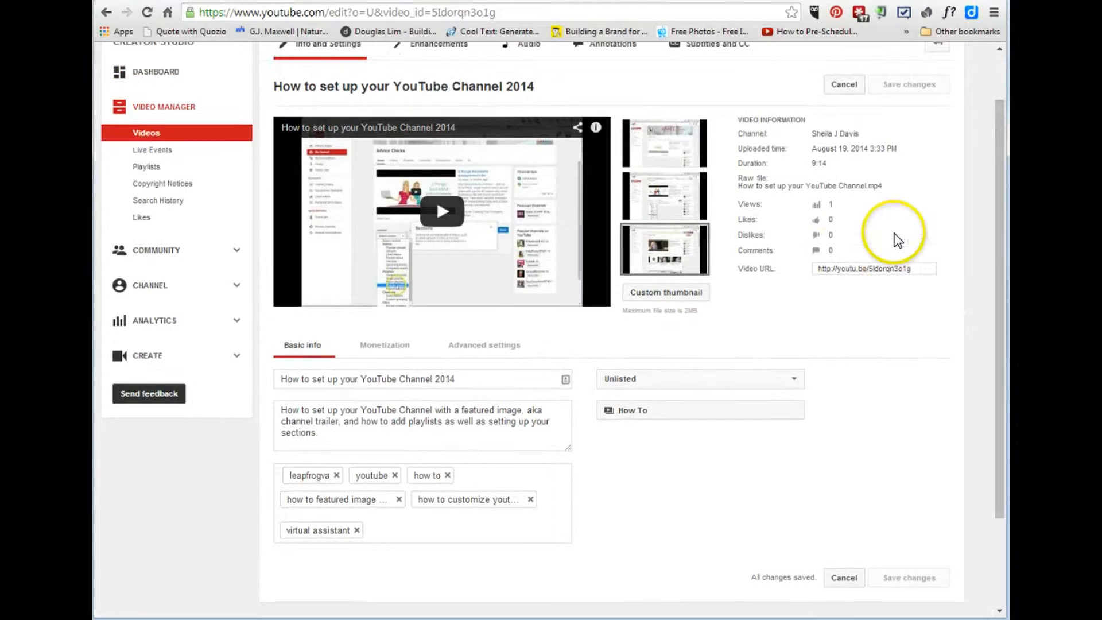
Switch the video's edit page to its Enhancements tools
scroll(up, 3)
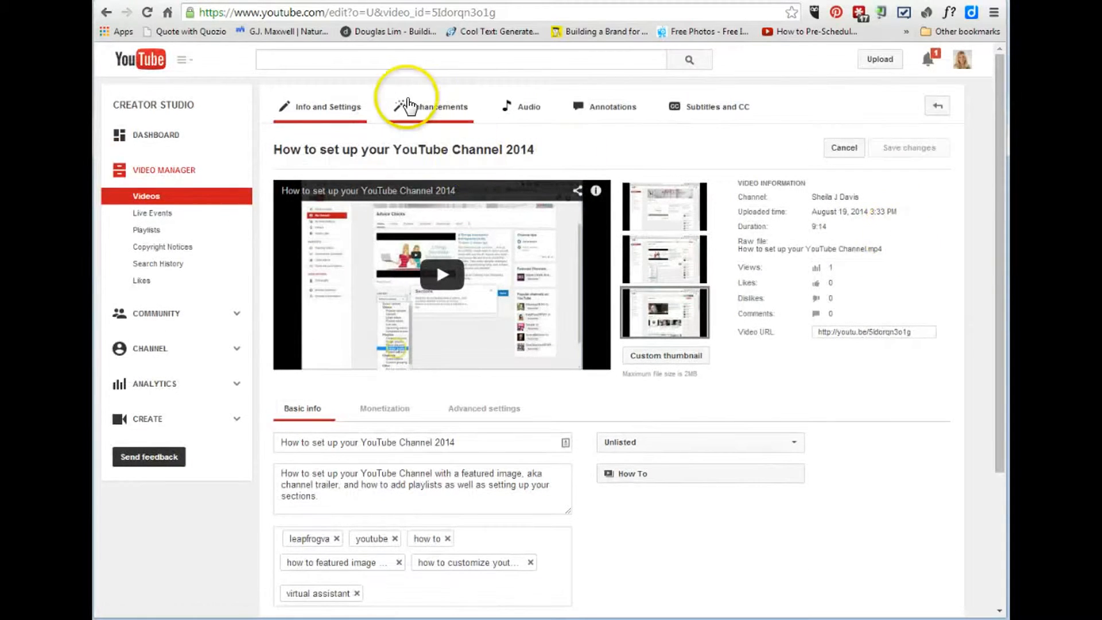
click(437, 106)
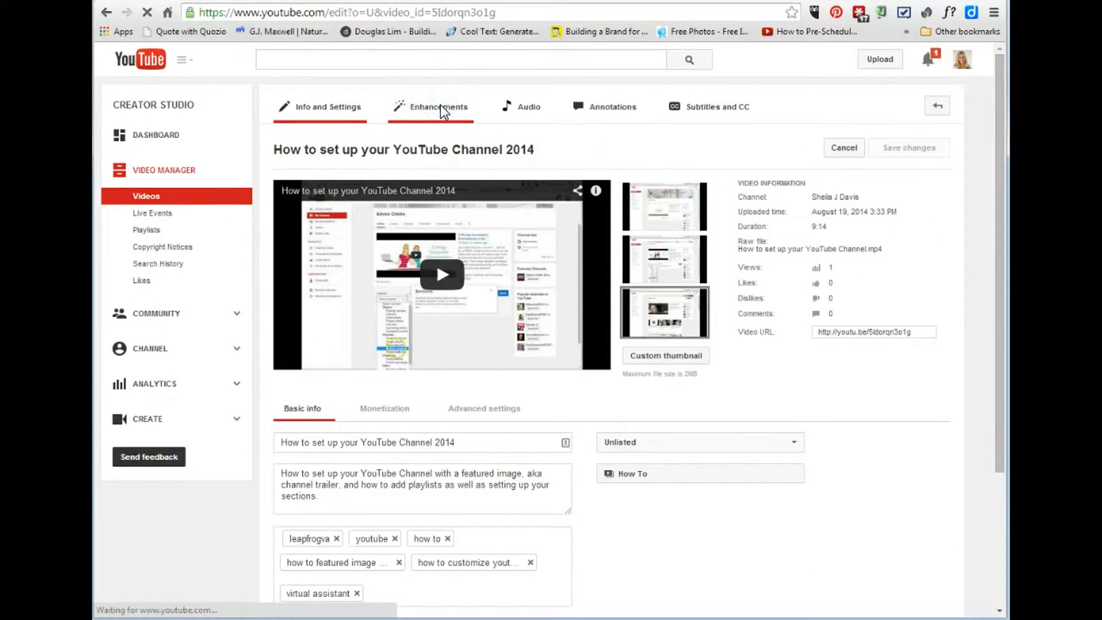
click(437, 105)
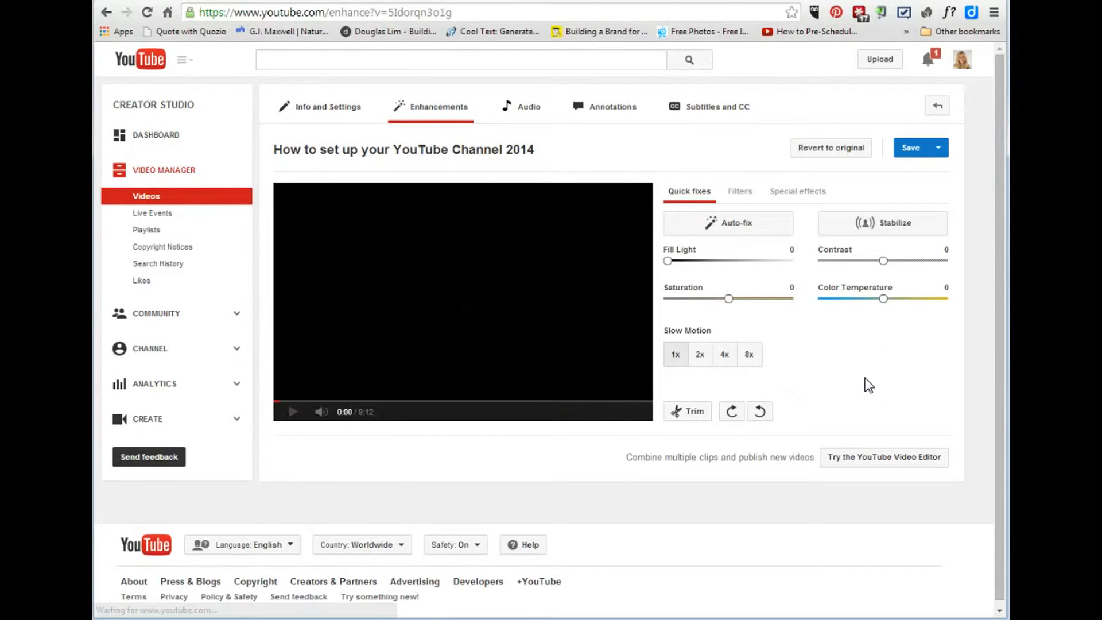
Play the original-versus-preview comparison, seek near the end and pause it
click(292, 411)
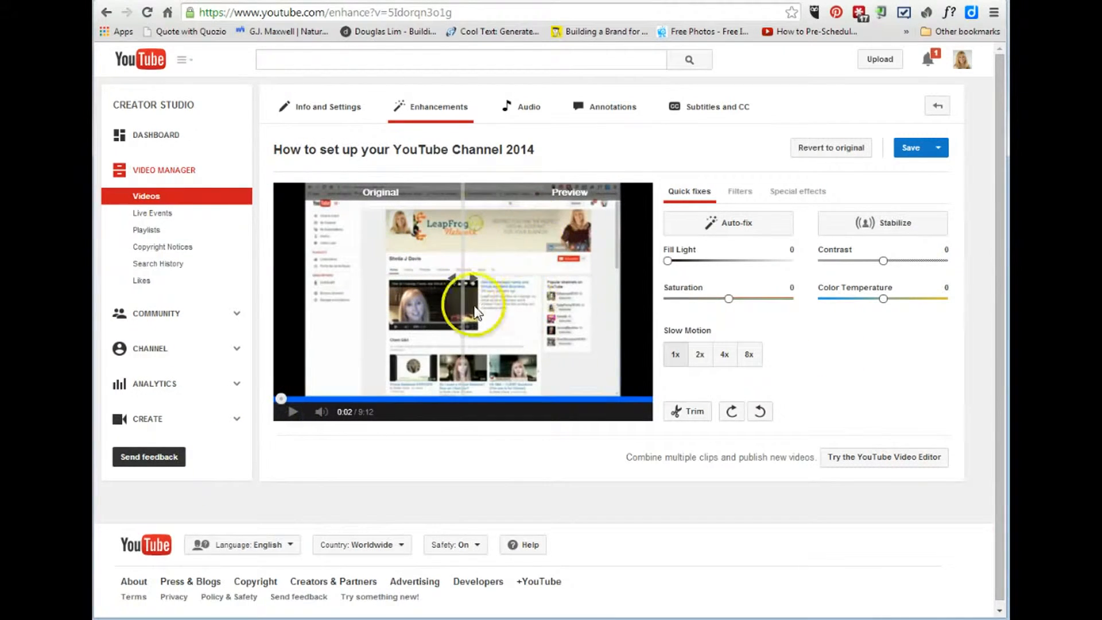
mouse_move(835, 363)
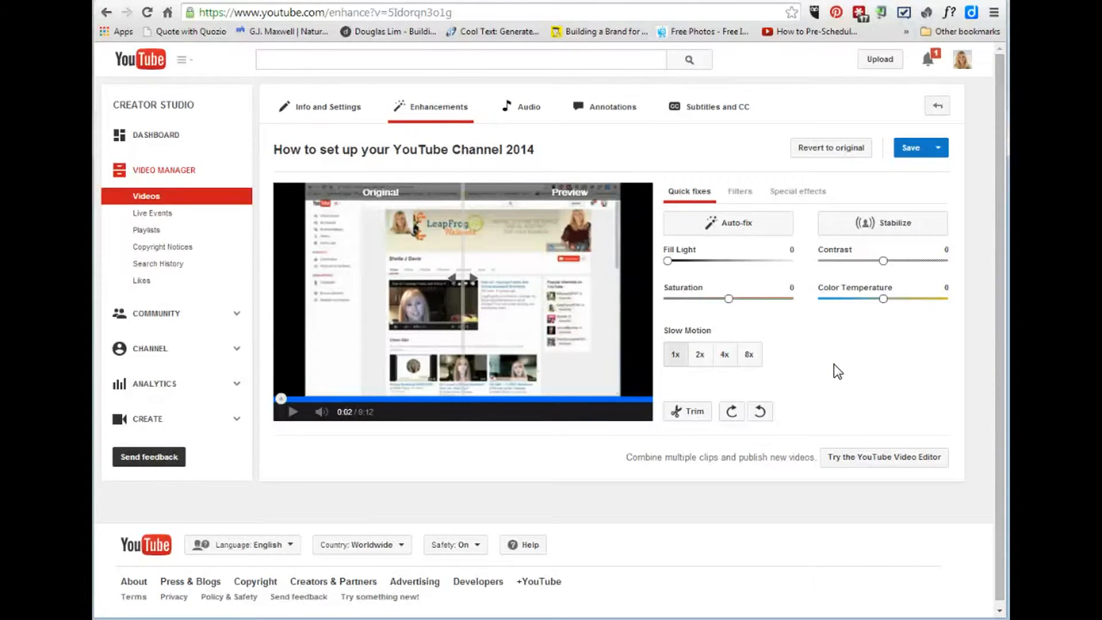
mouse_move(851, 466)
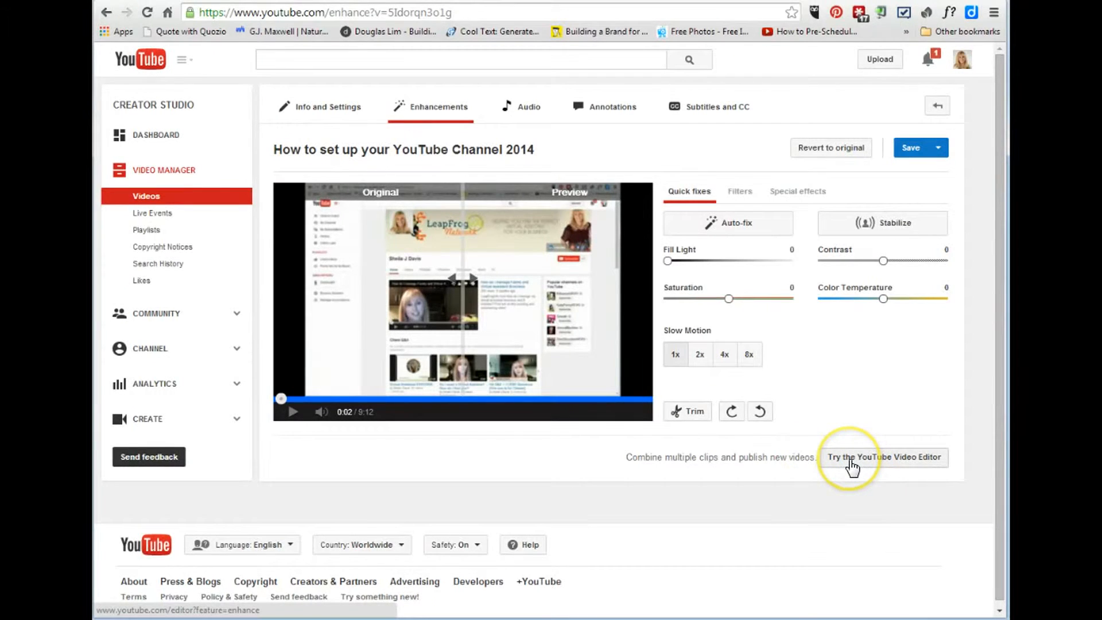
mouse_move(623, 399)
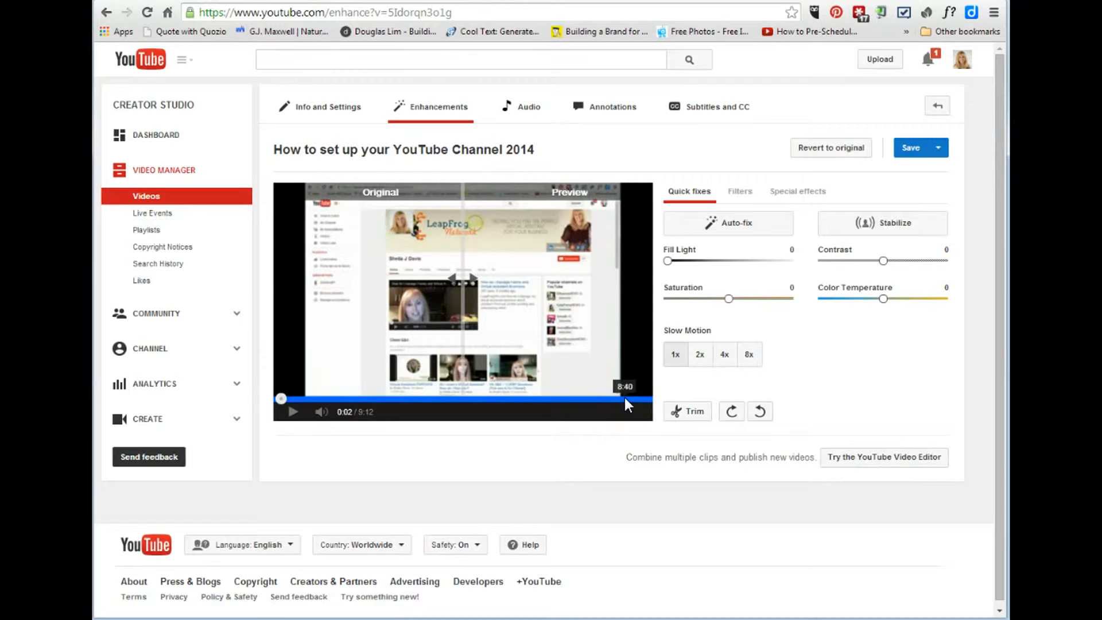
click(293, 411)
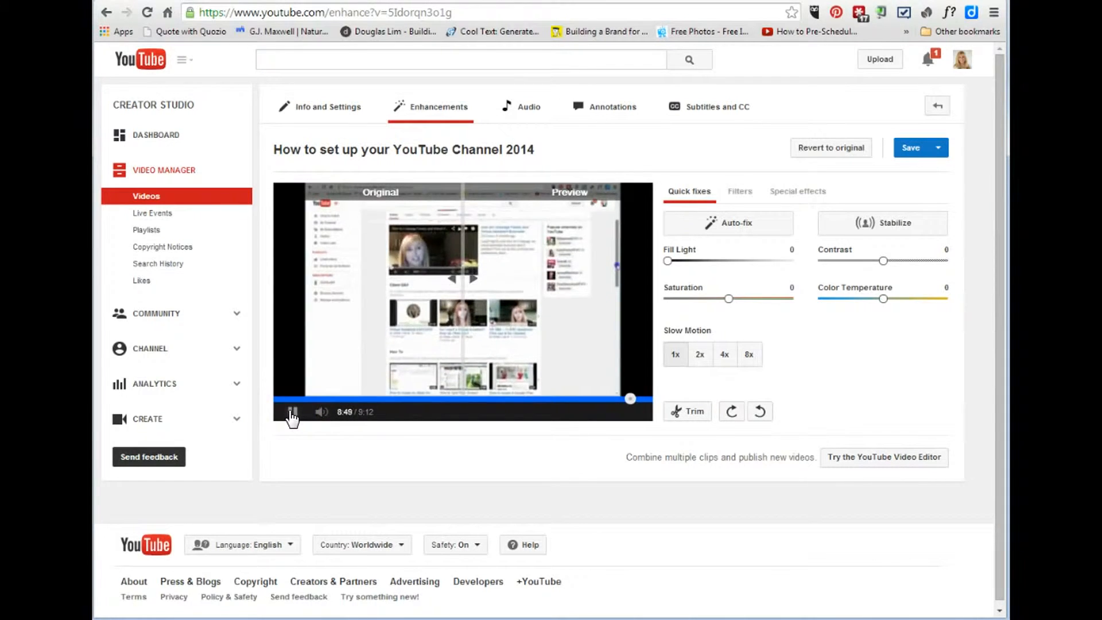
click(292, 412)
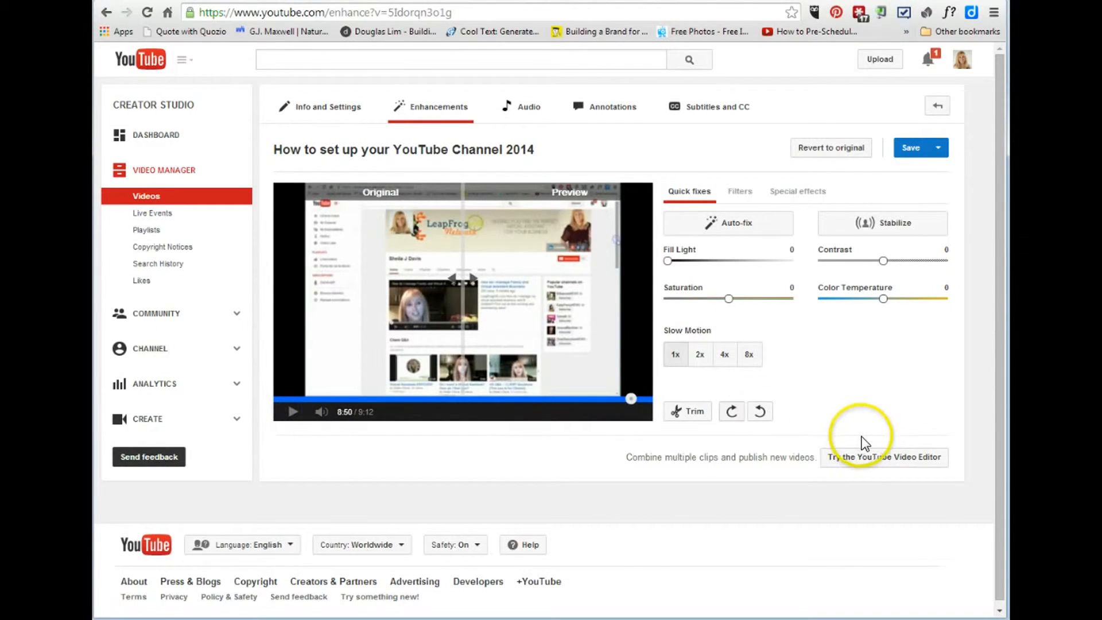
mouse_move(888, 457)
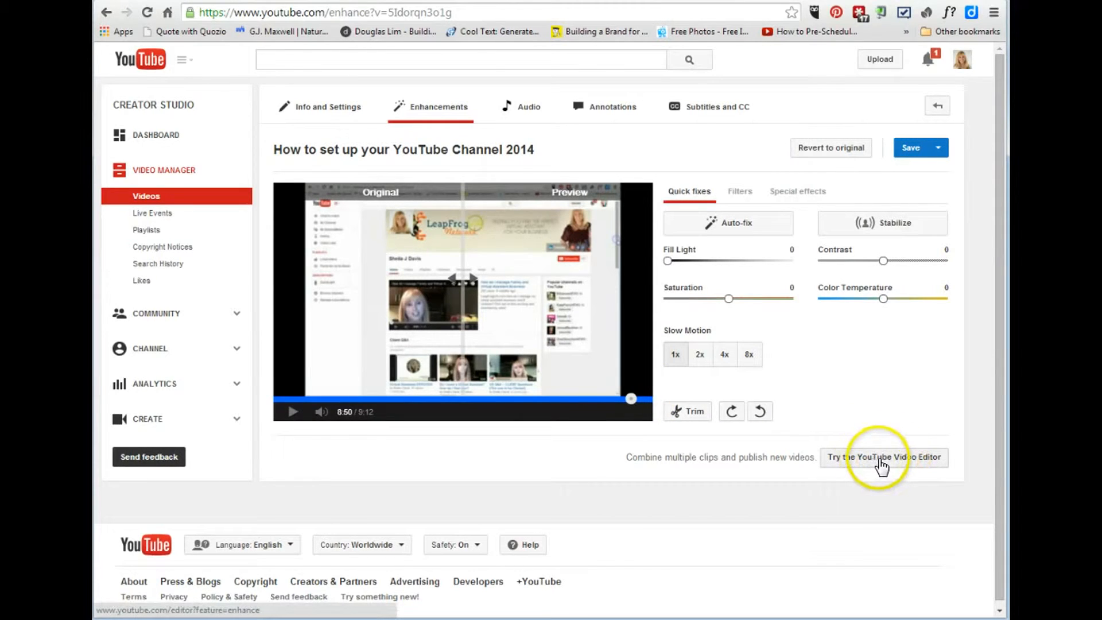
Launch YouTube Video Editor and place the 0:08 intro bumper as the project's first clip
click(883, 457)
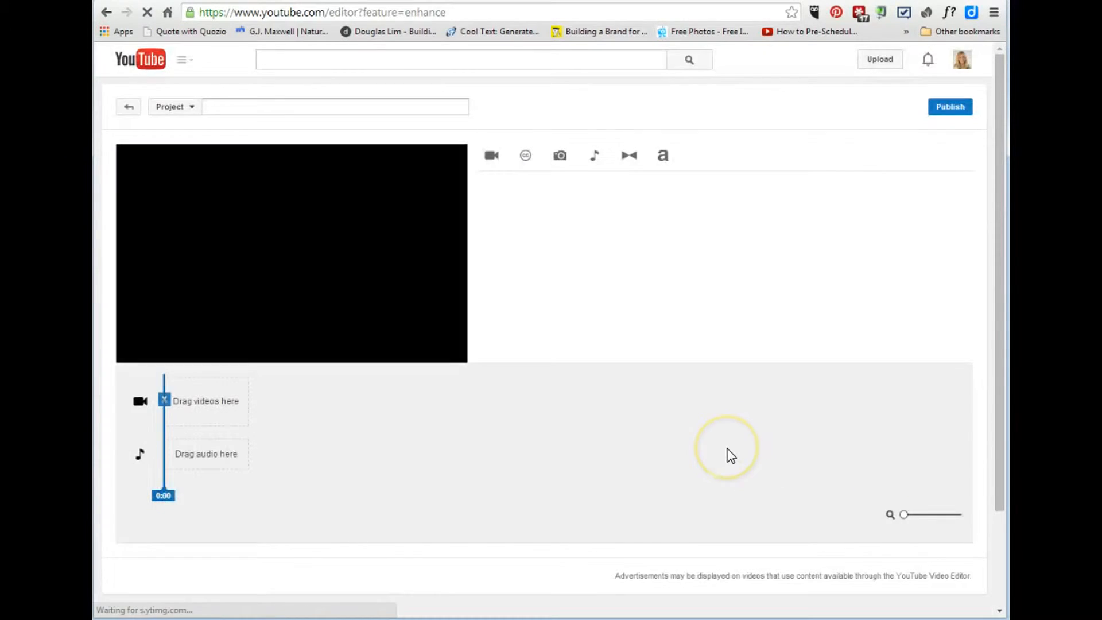
click(490, 155)
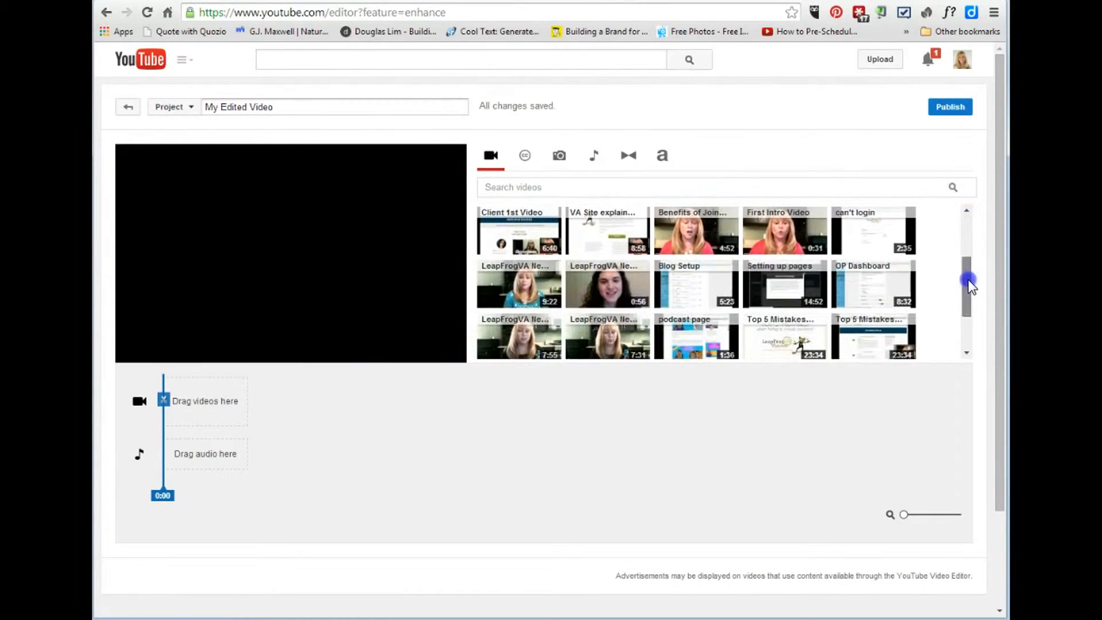
scroll(down, 3)
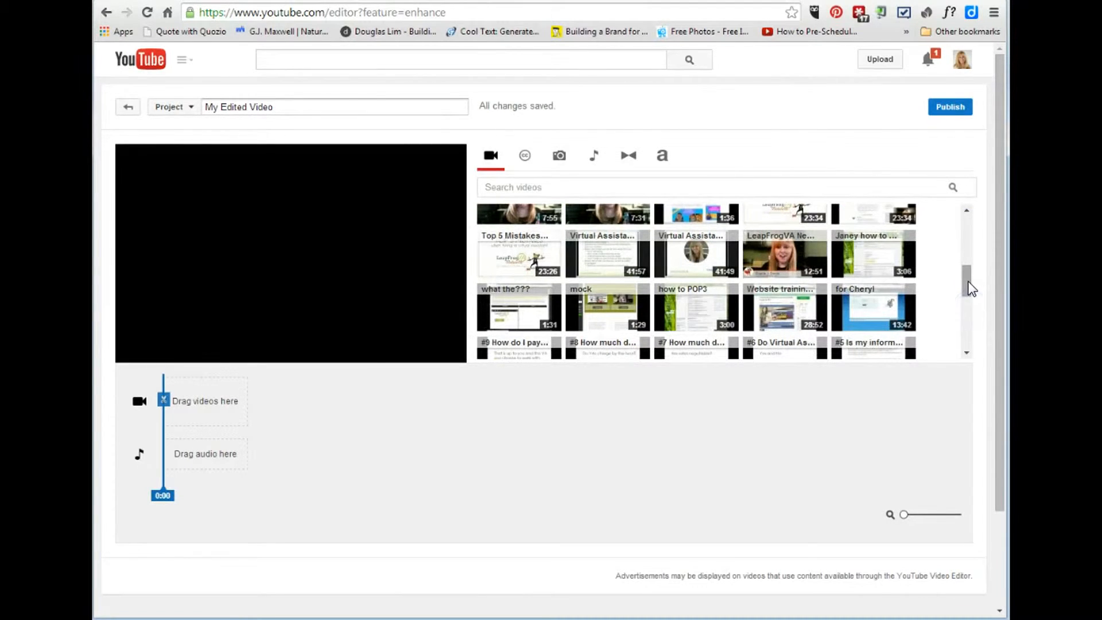
scroll(down, 3)
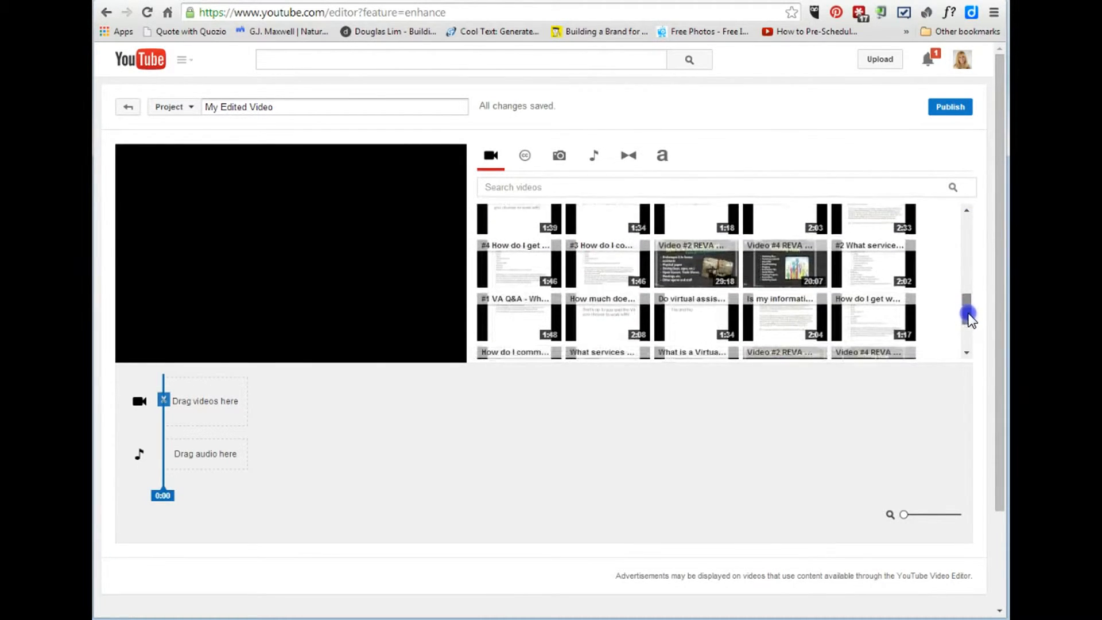
scroll(down, 3)
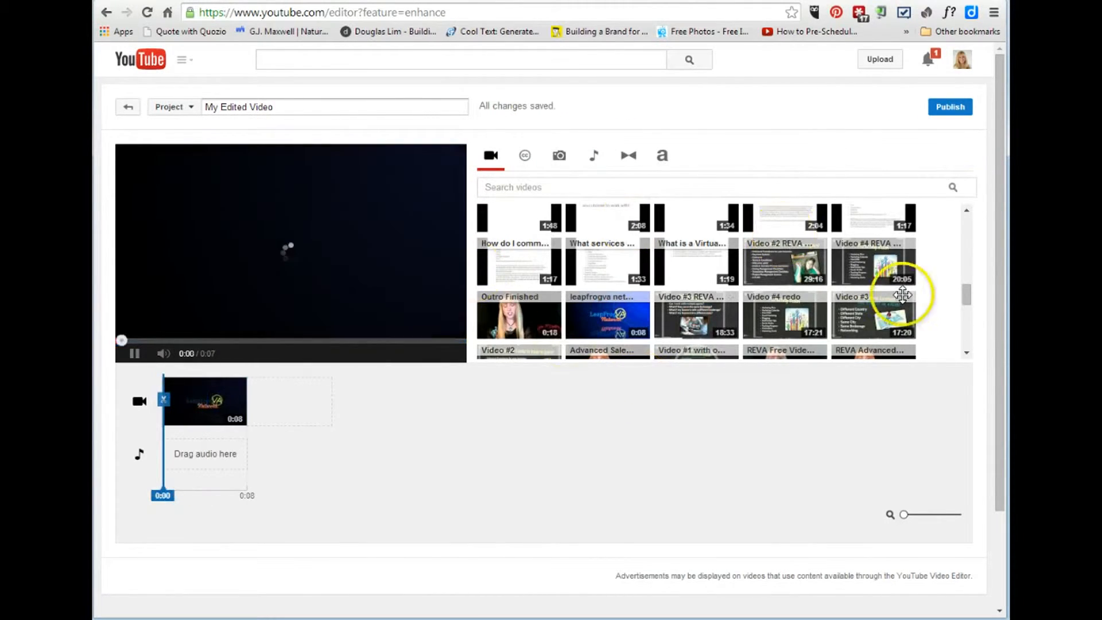
Add the 9:12 screen recording after the intro and the 0:08 leapfrogva outro at the end
scroll(up, 3)
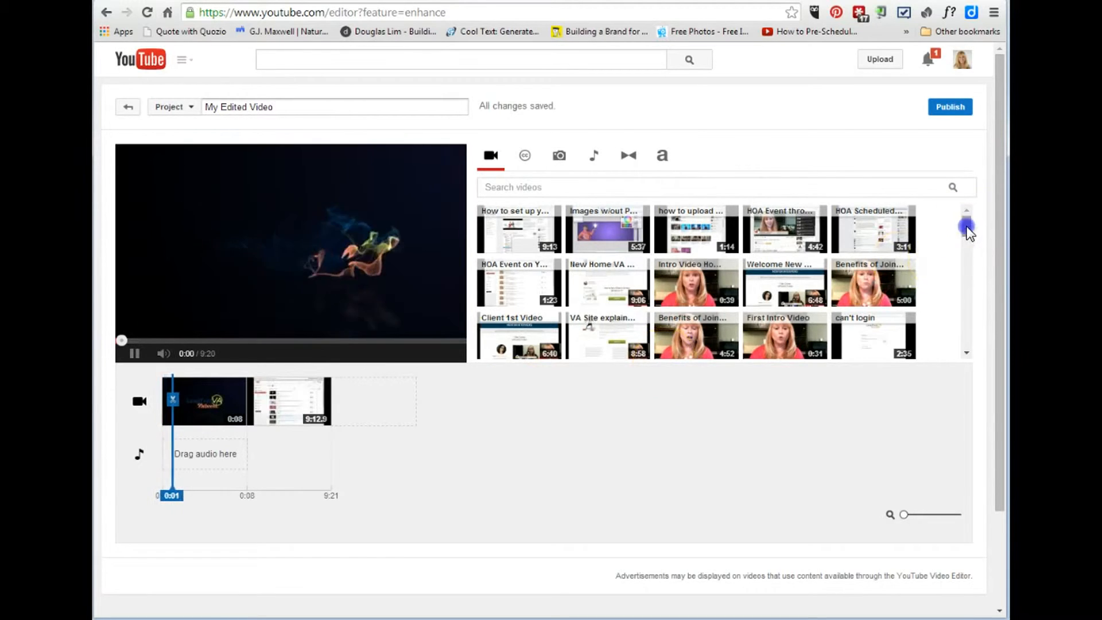
scroll(down, 3)
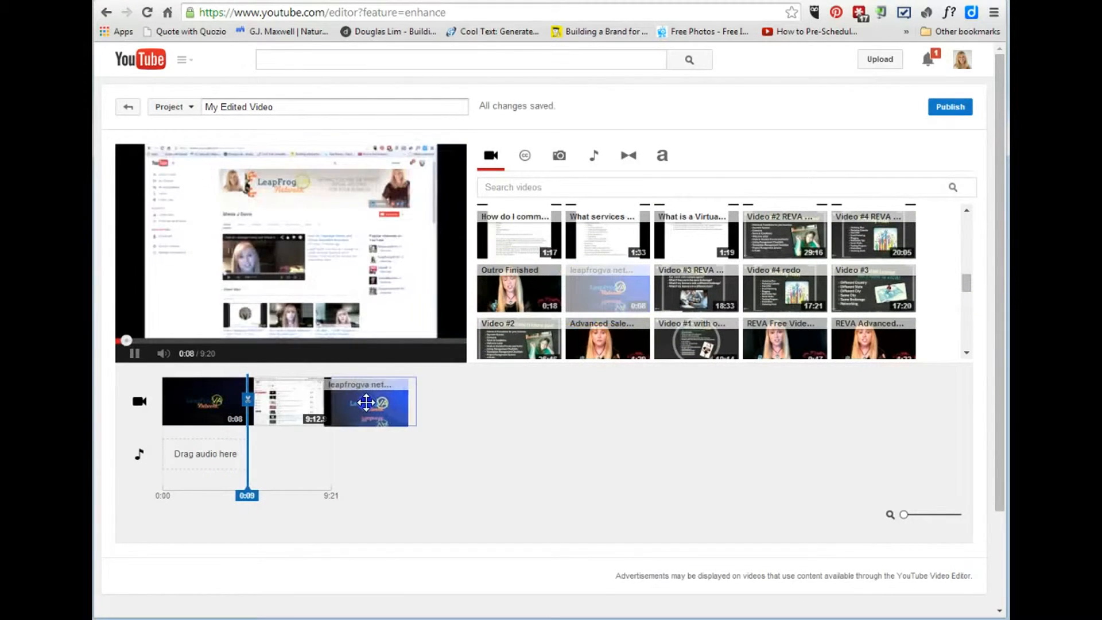
click(368, 402)
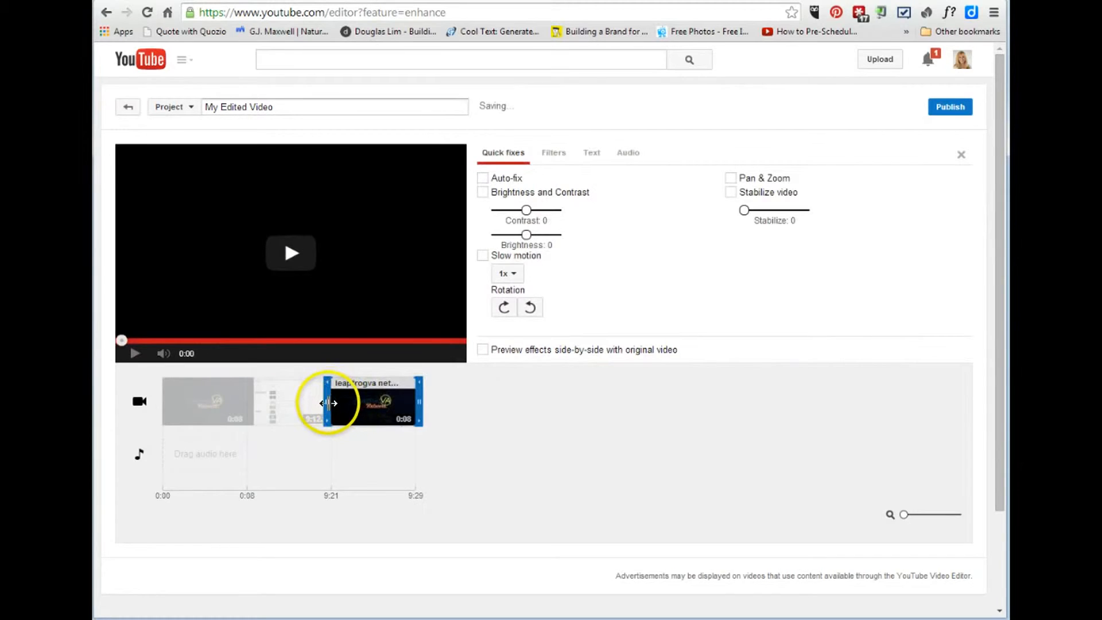
click(961, 154)
text(H)
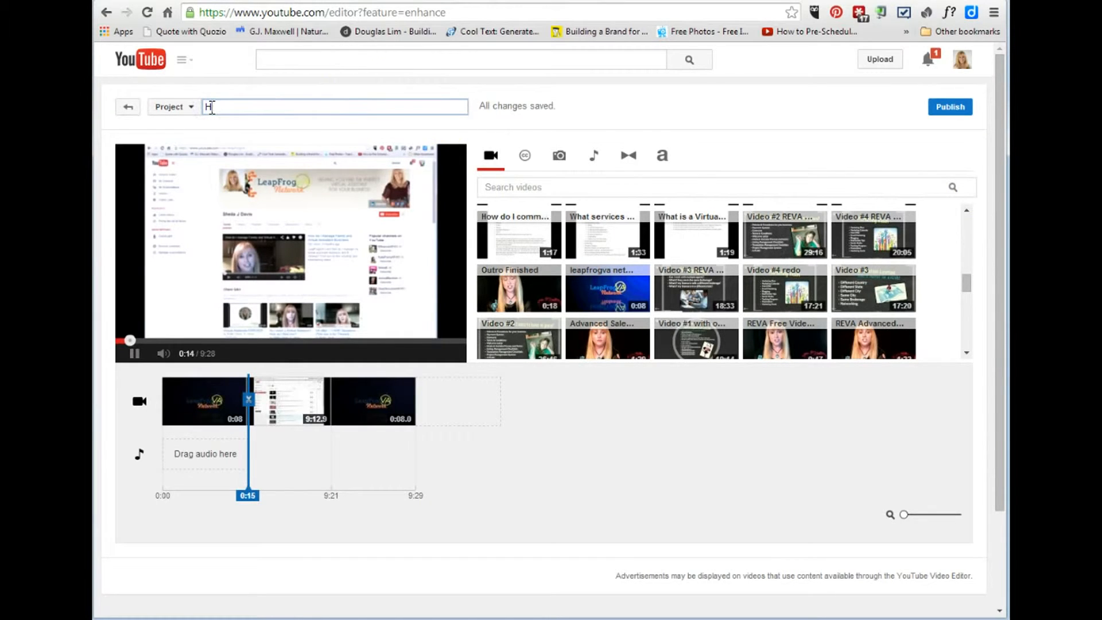
Retitle the project 'How to Customize YouTube Channel'
text(ow to)
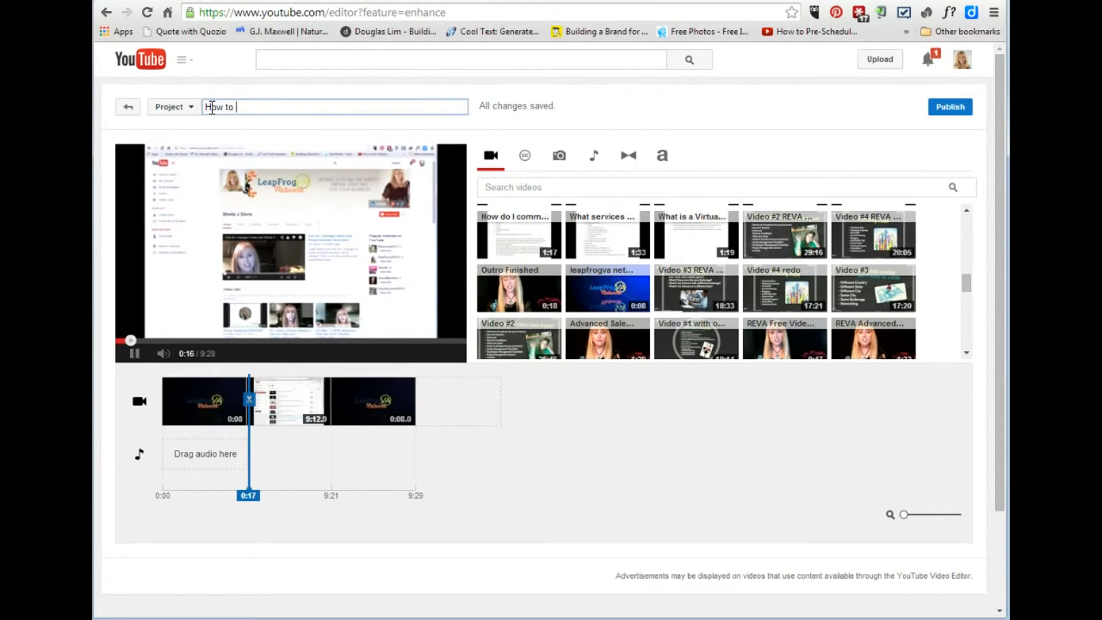
text(O)
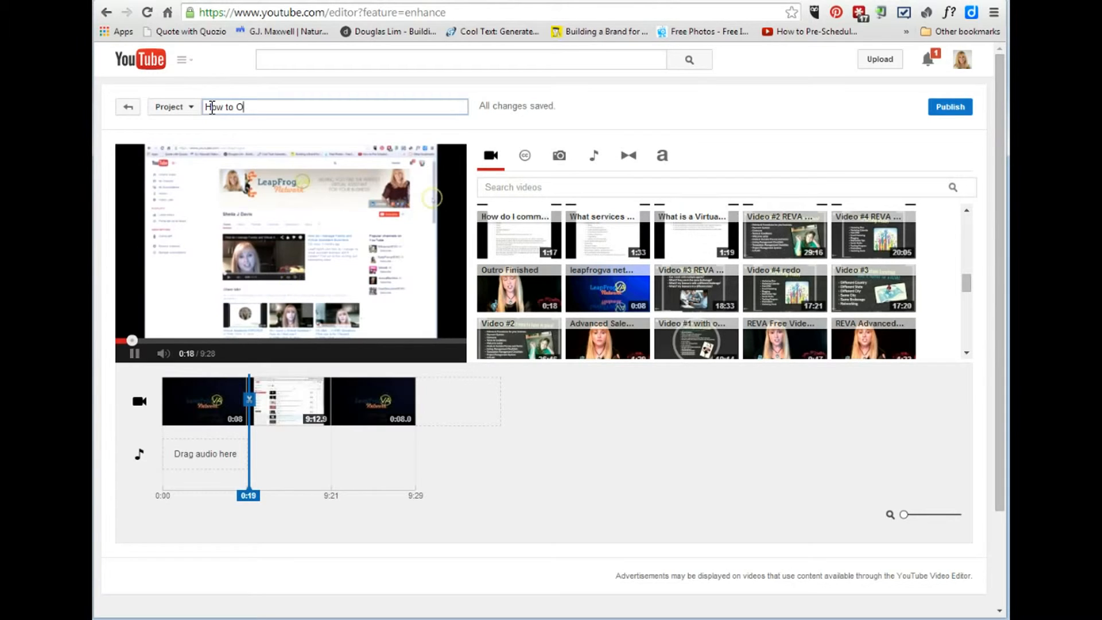
text(usto)
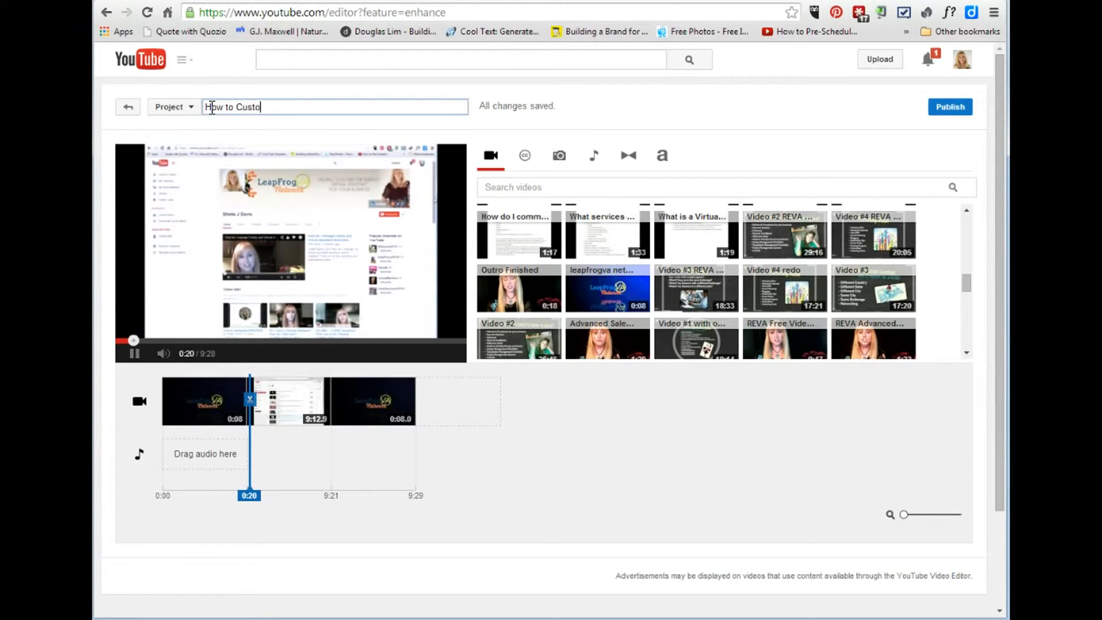
text(mize YouTube)
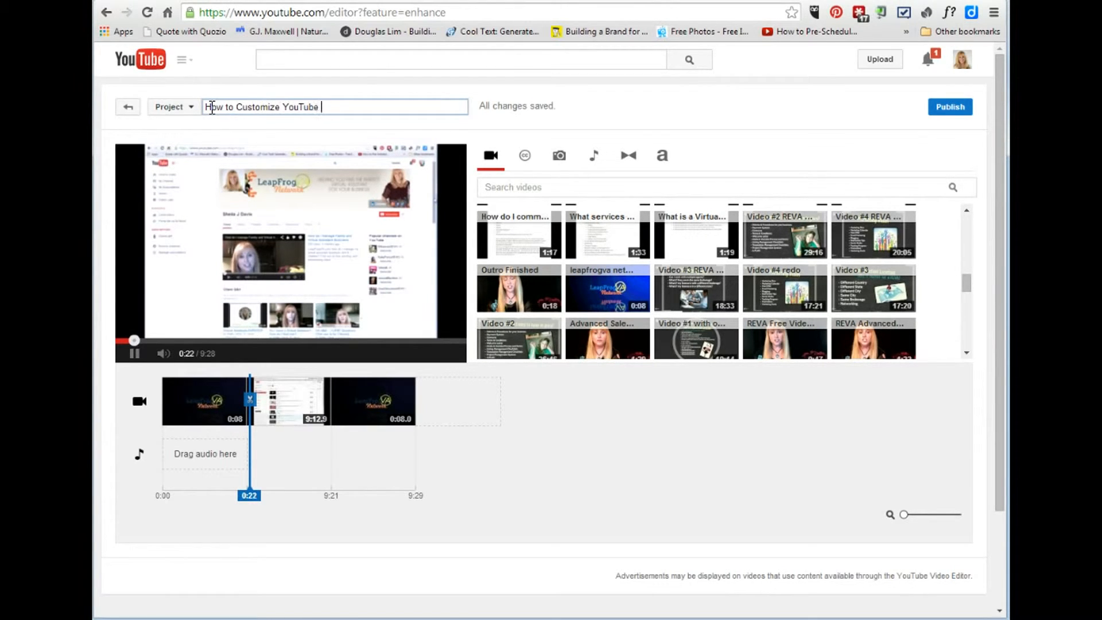
text(Channel with)
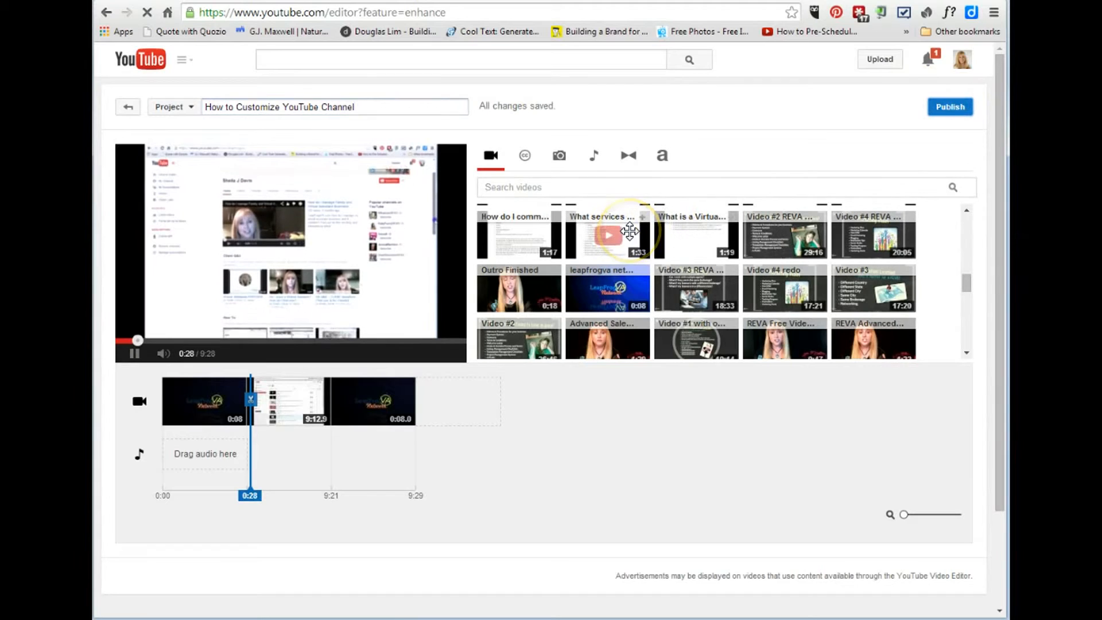
Publish the project and review the new video's page showing its processing notice
click(950, 106)
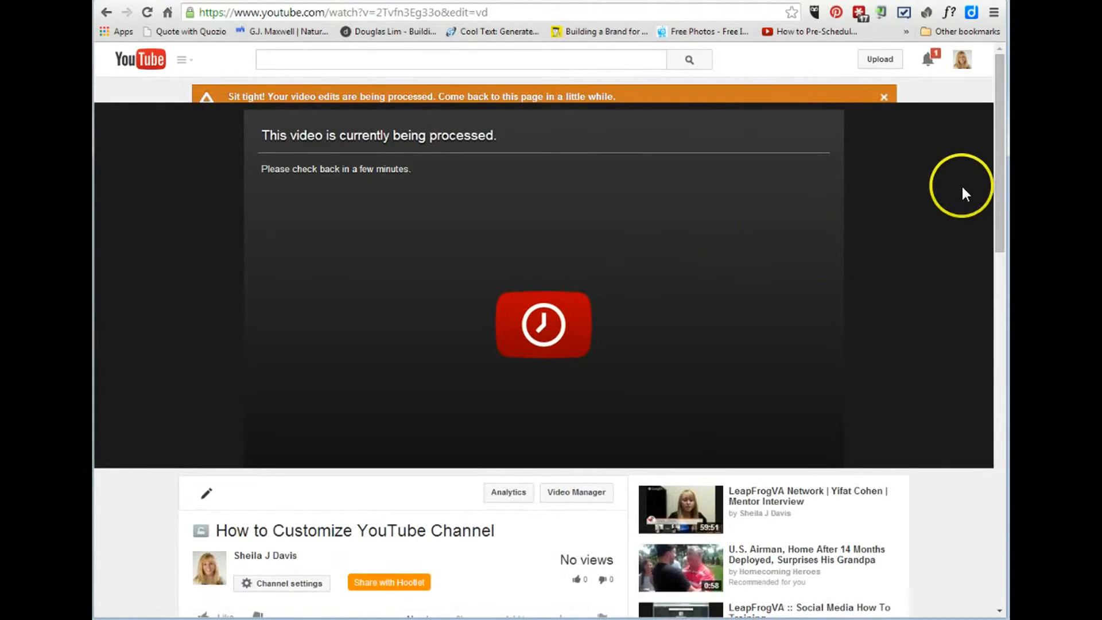
scroll(down, 3)
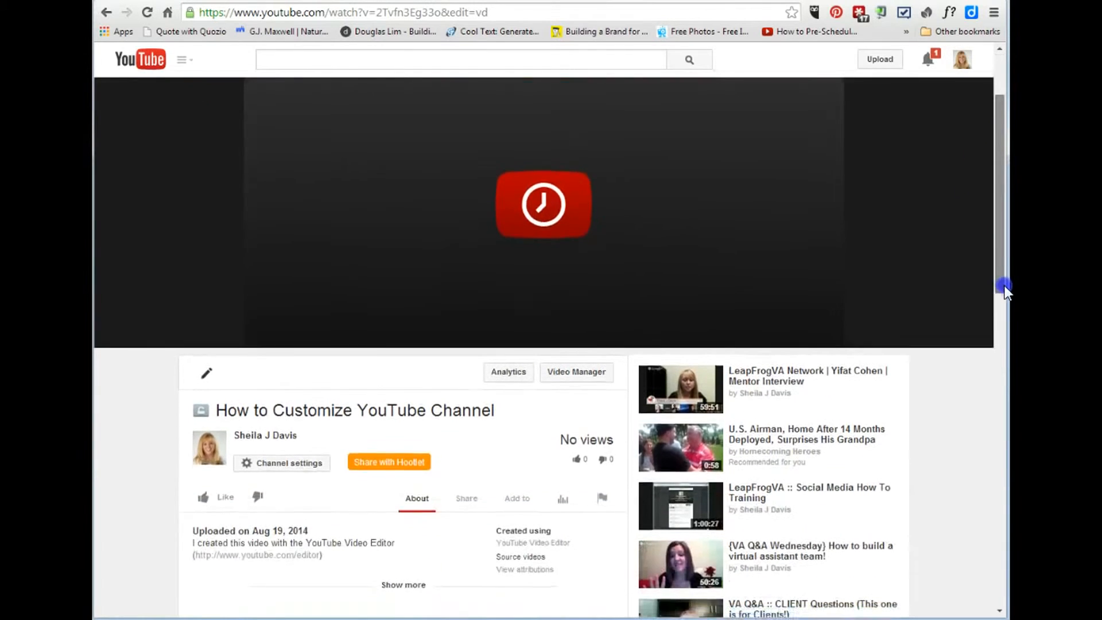
scroll(down, 3)
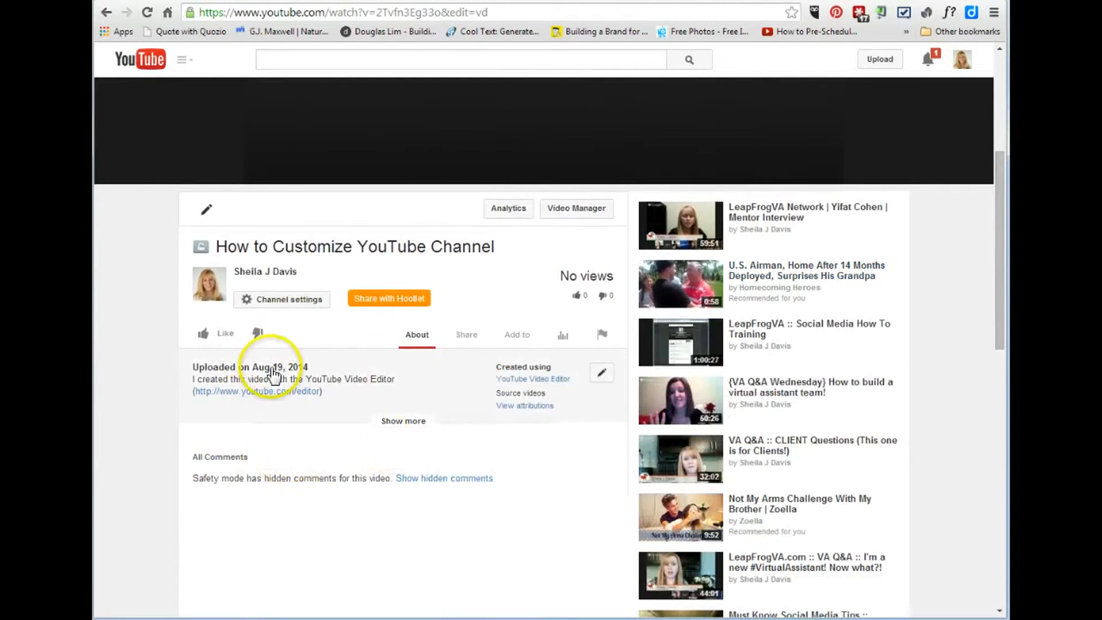
mouse_move(290, 464)
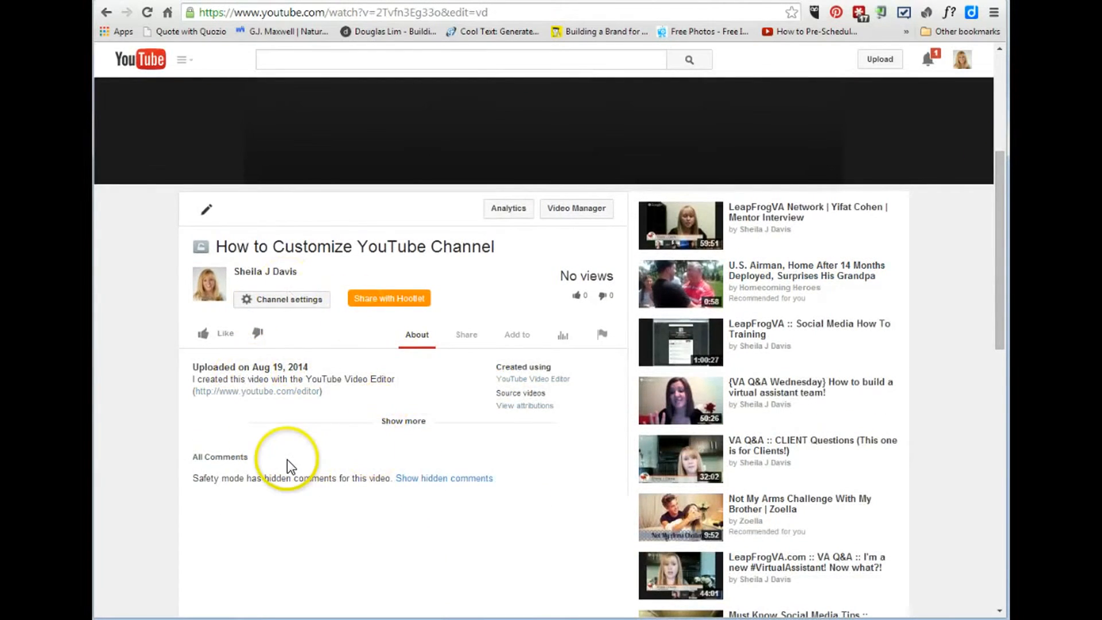
mouse_move(291, 464)
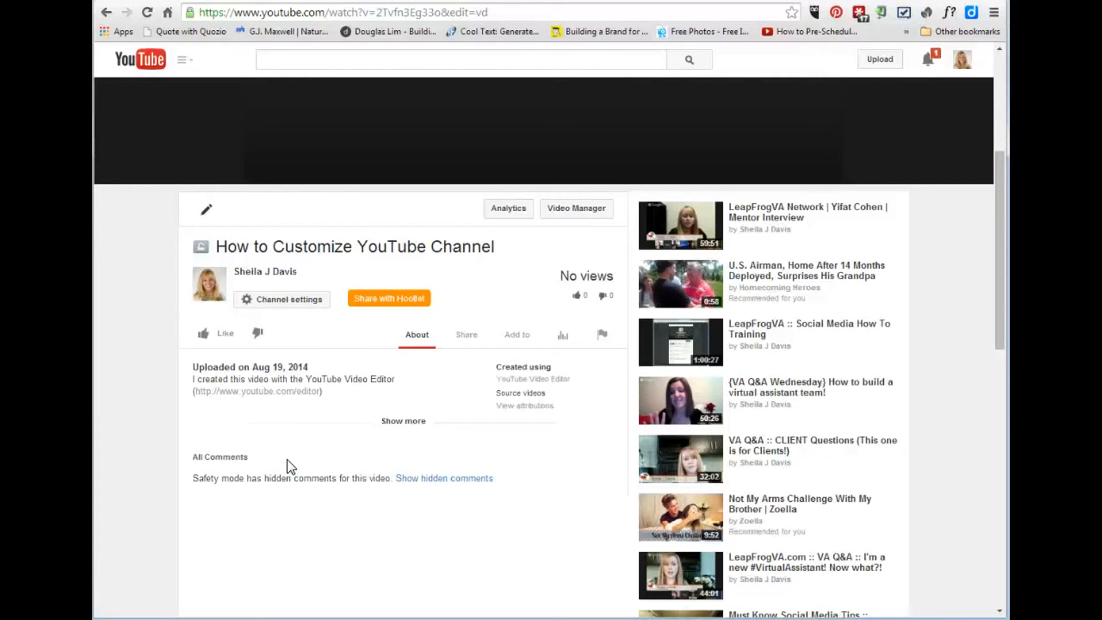
mouse_move(987, 274)
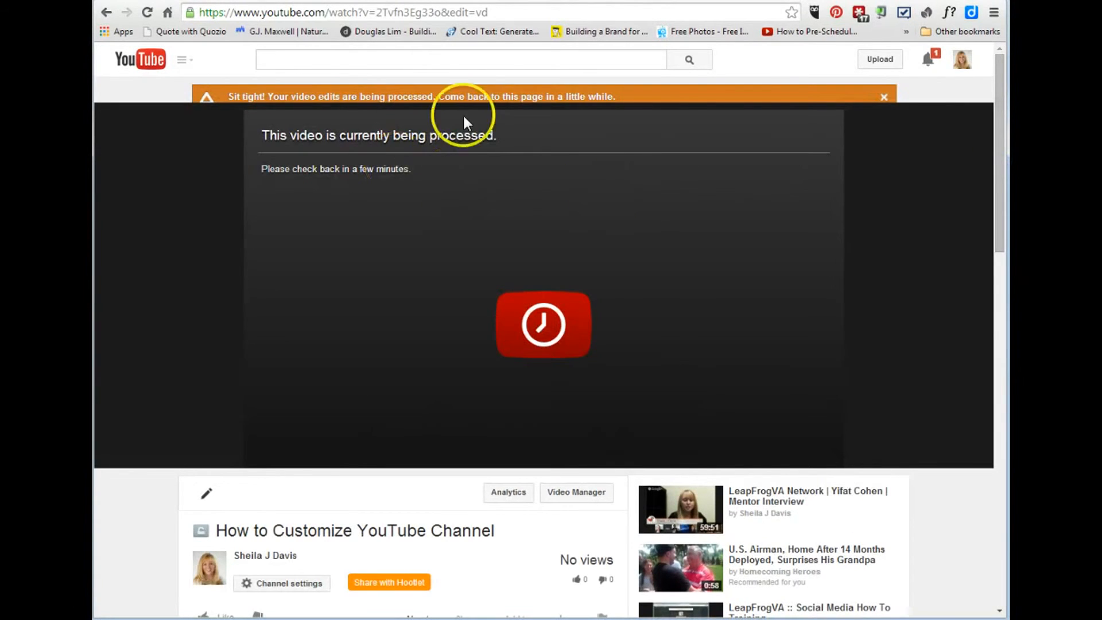
mouse_move(508, 161)
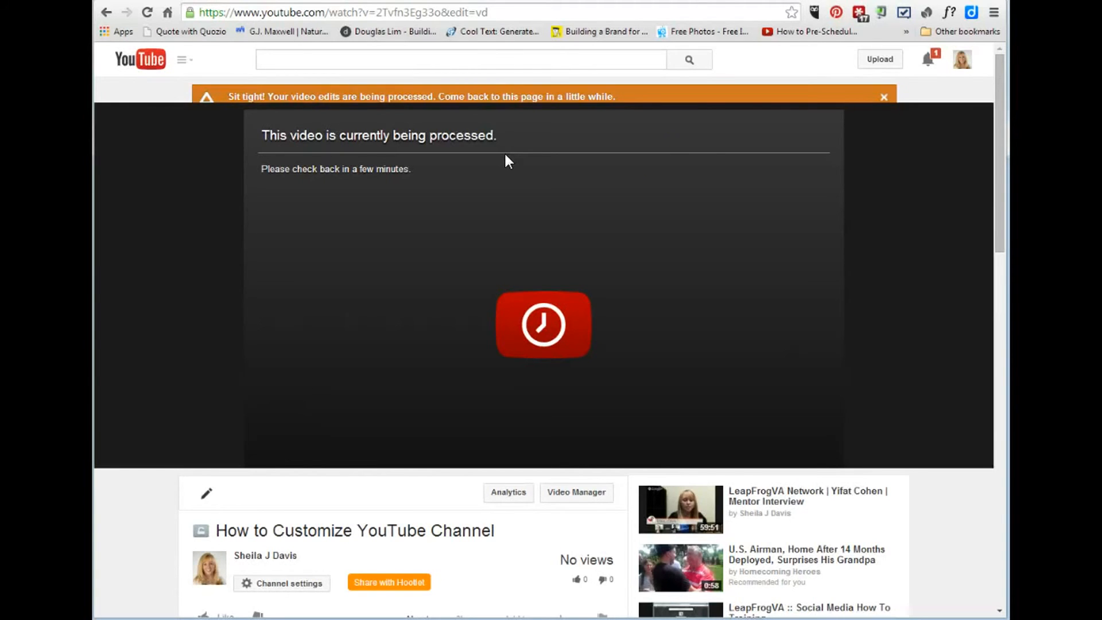
scroll(down, 3)
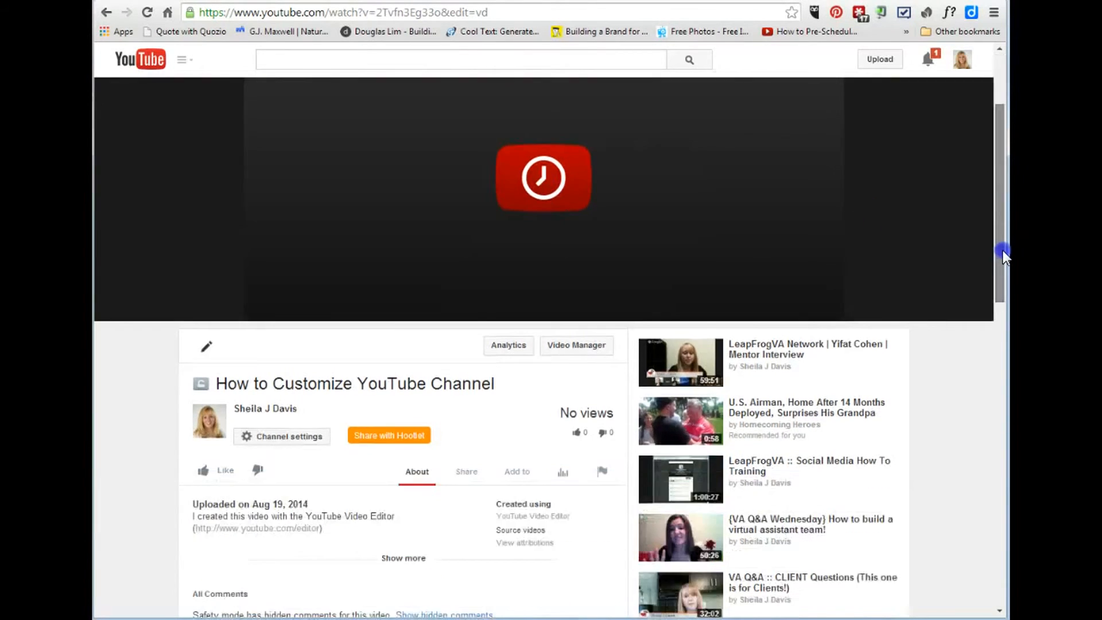
scroll(up, 3)
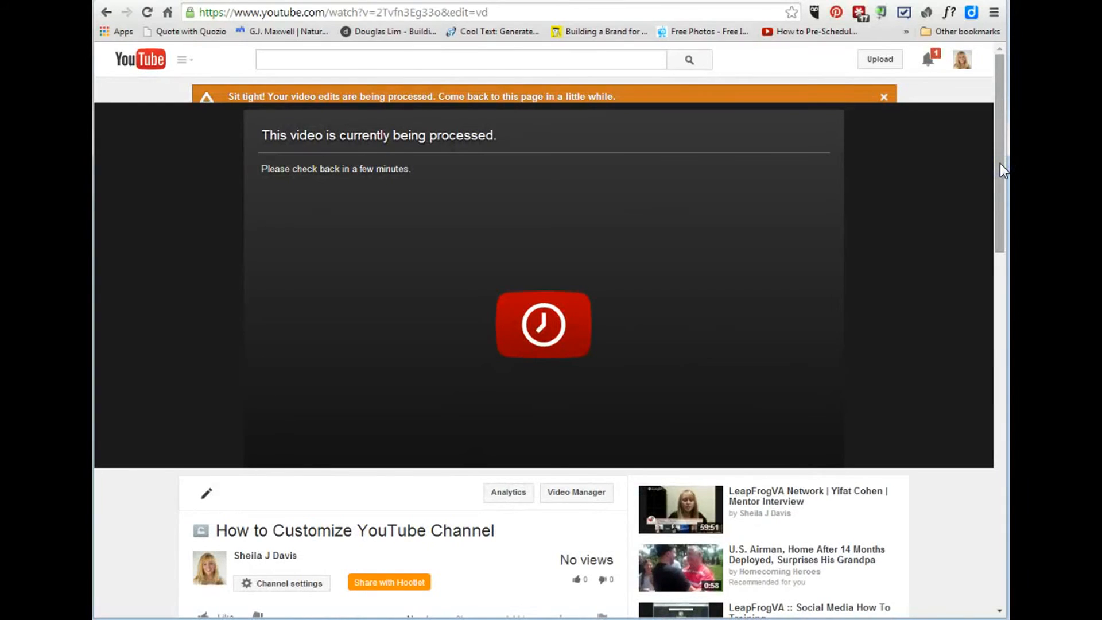